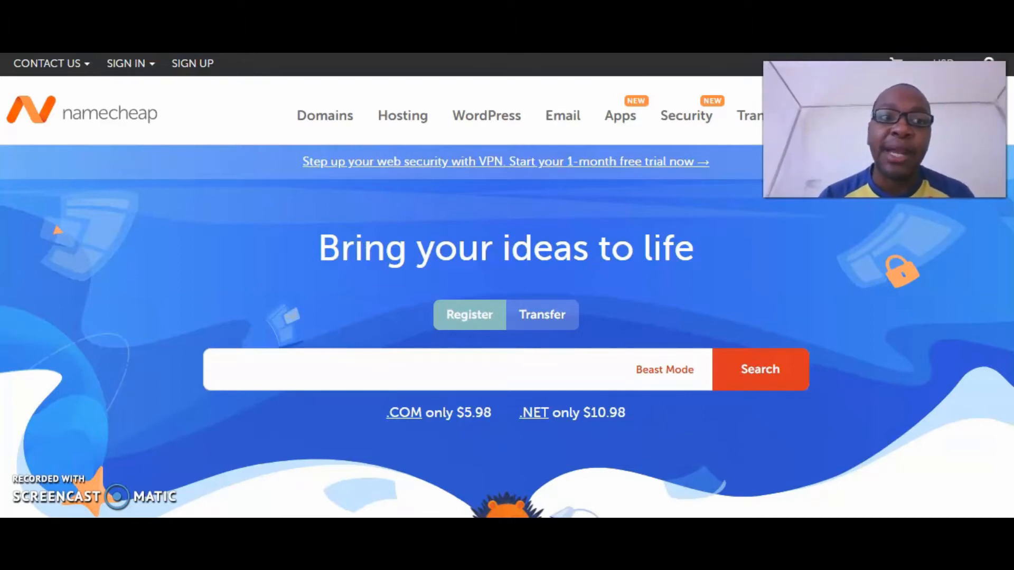
mouse_move(188, 120)
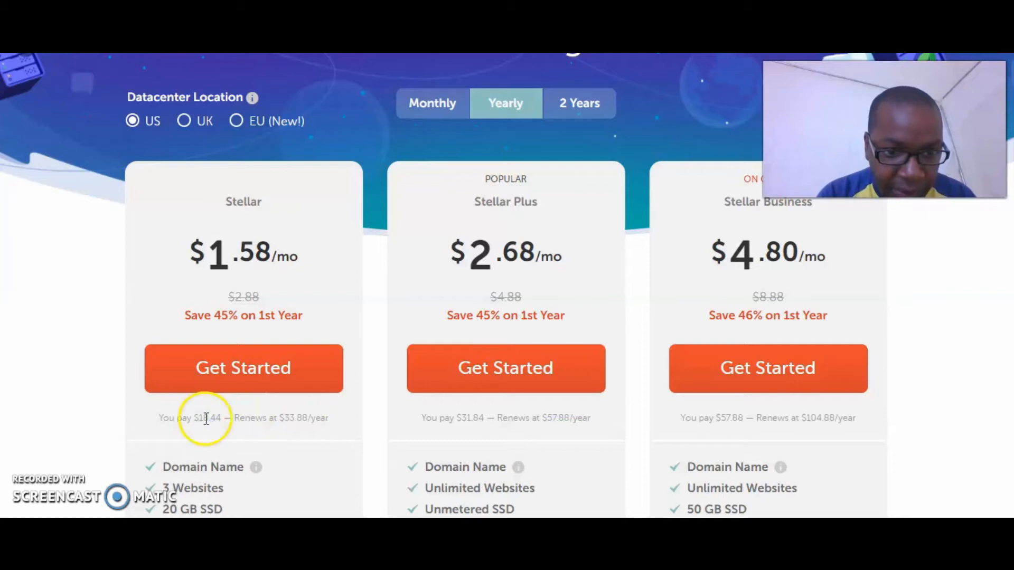
Review the Stellar, Stellar Plus and Stellar Business yearly prices on the Shared Hosting page.
double_click(207, 419)
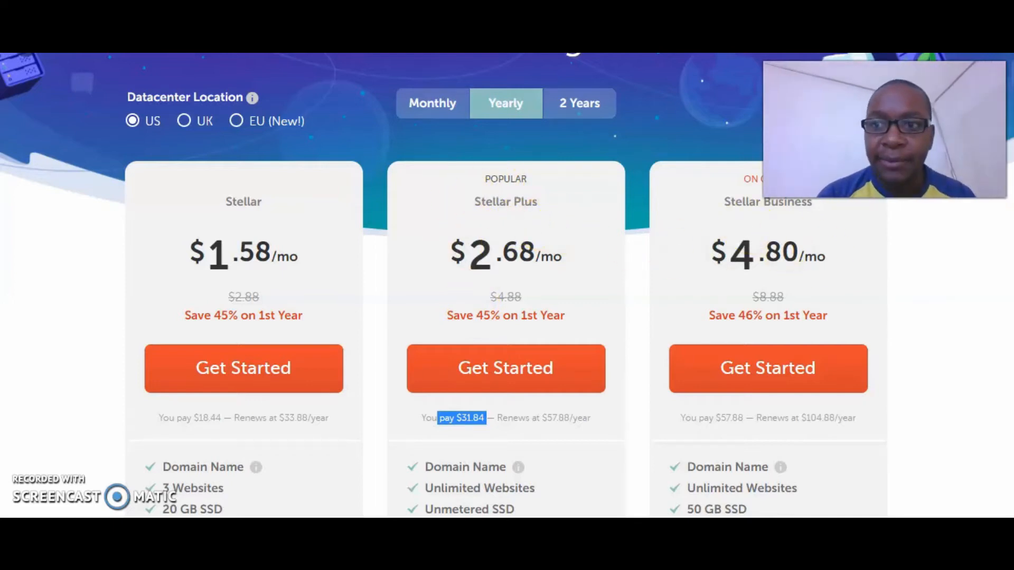
scroll(down, 3)
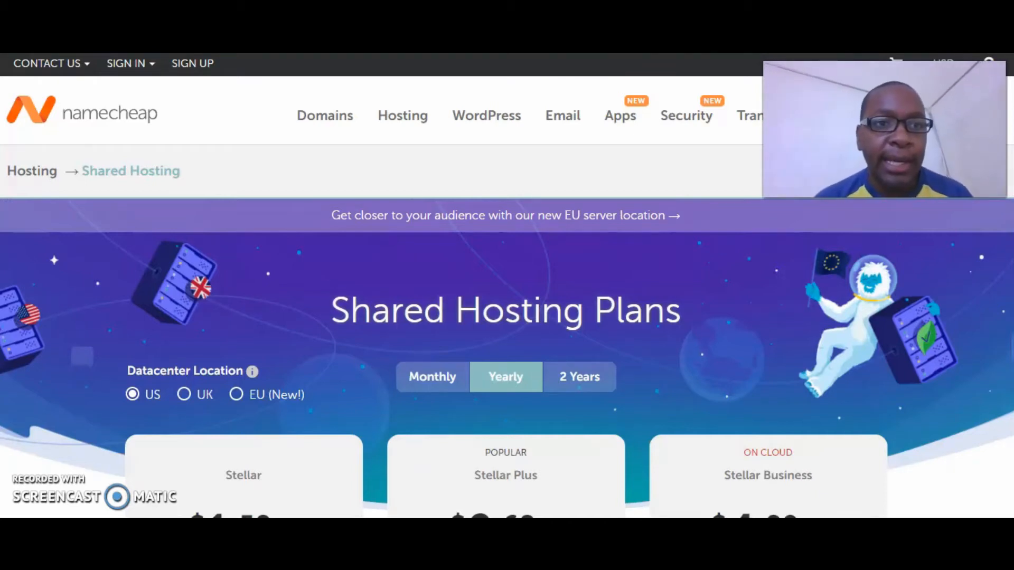
Sign in to the Namecheap account with username and password to reach the dashboard.
click(126, 63)
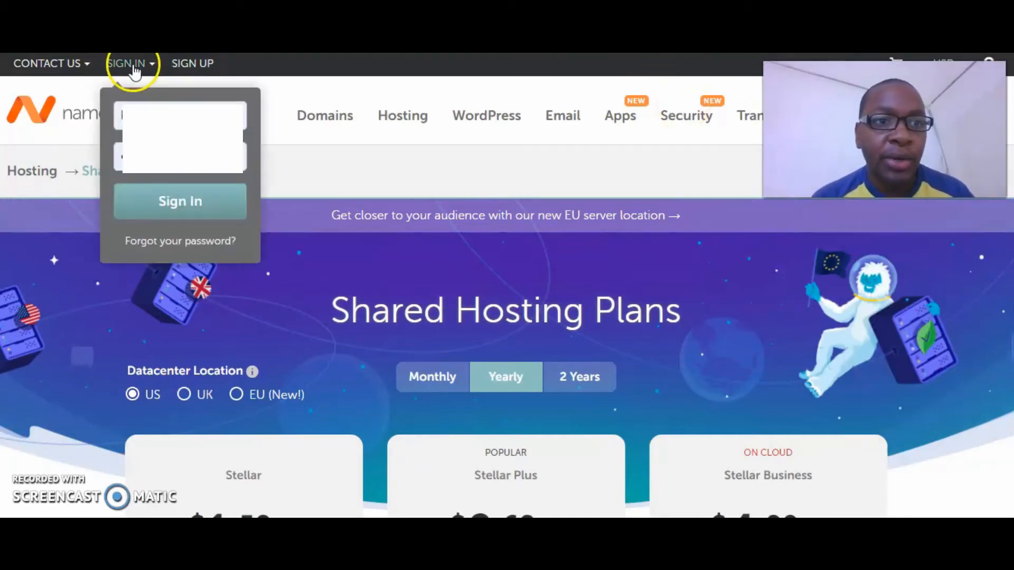
click(180, 201)
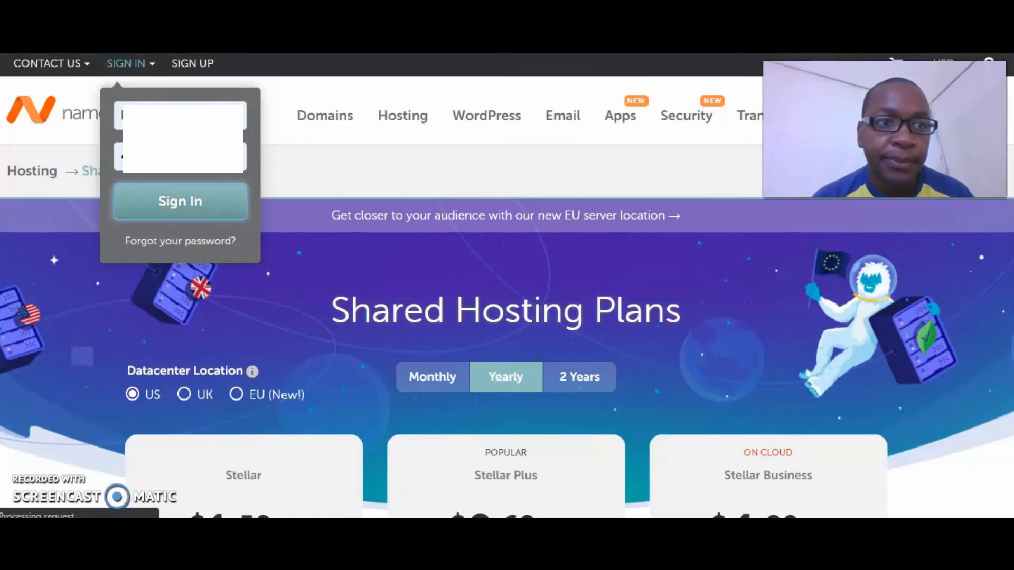
click(179, 201)
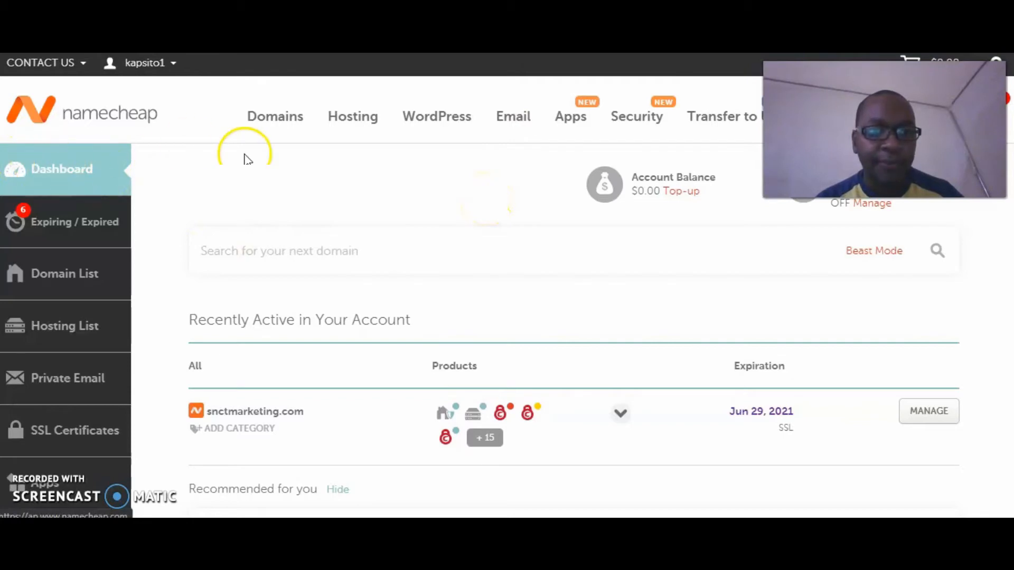
mouse_move(488, 385)
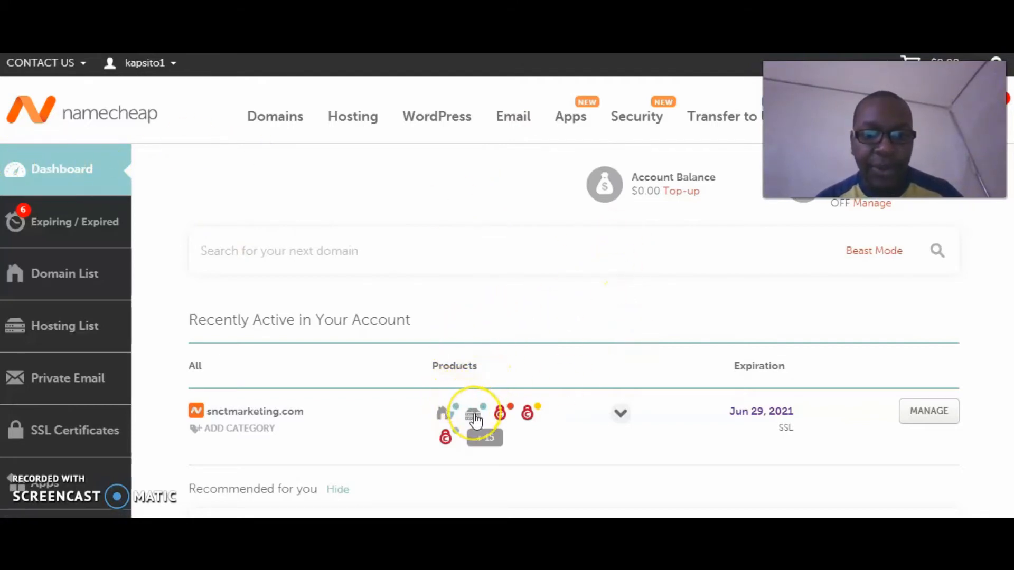
mouse_move(472, 414)
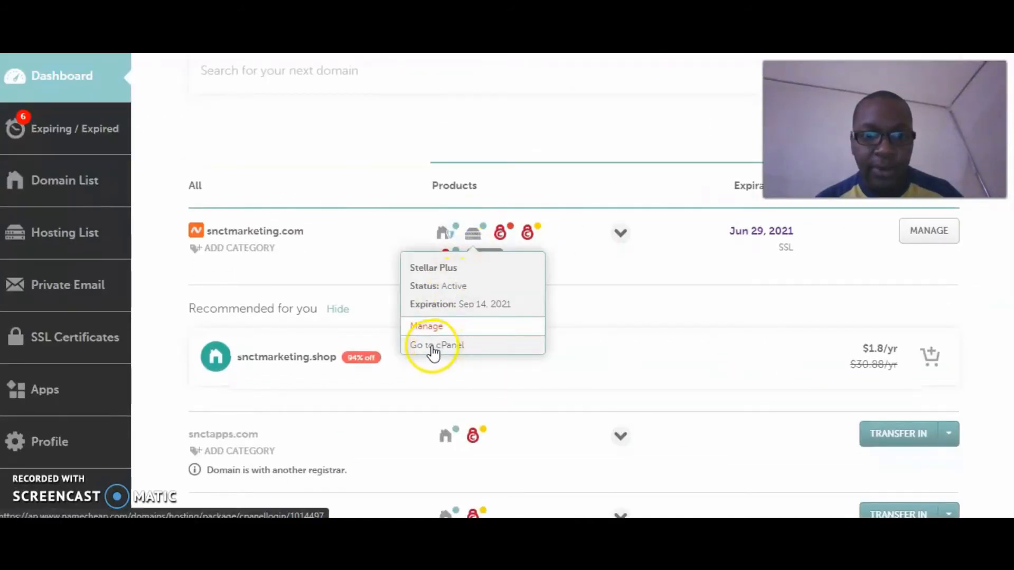
Go to cPanel for the Stellar Plus hosting of snctmarketing.com from the dashboard.
click(436, 345)
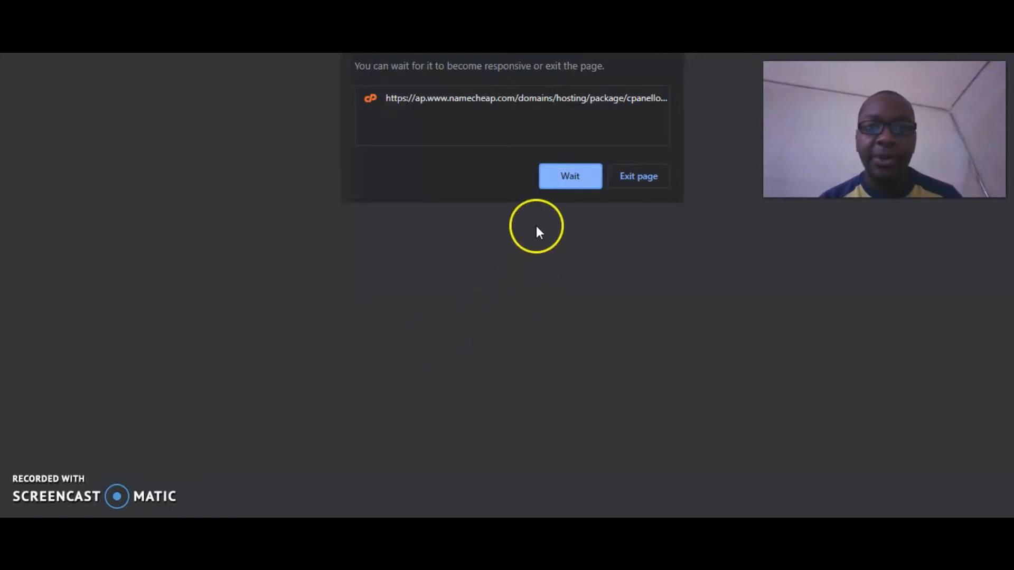
mouse_move(570, 176)
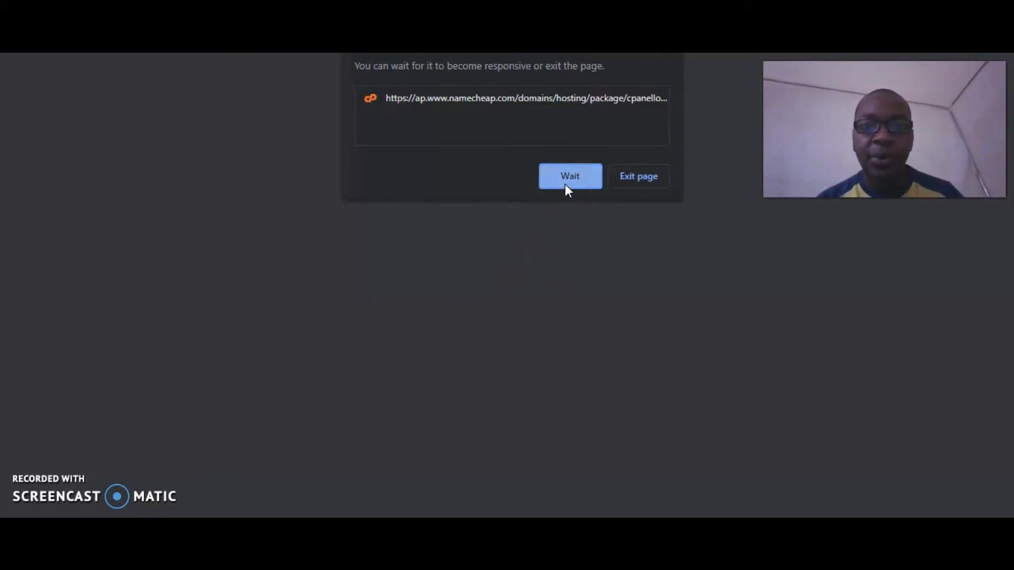
Choose Wait on Chrome's unresponsive-page prompt so the cPanel dashboard finishes loading.
click(570, 176)
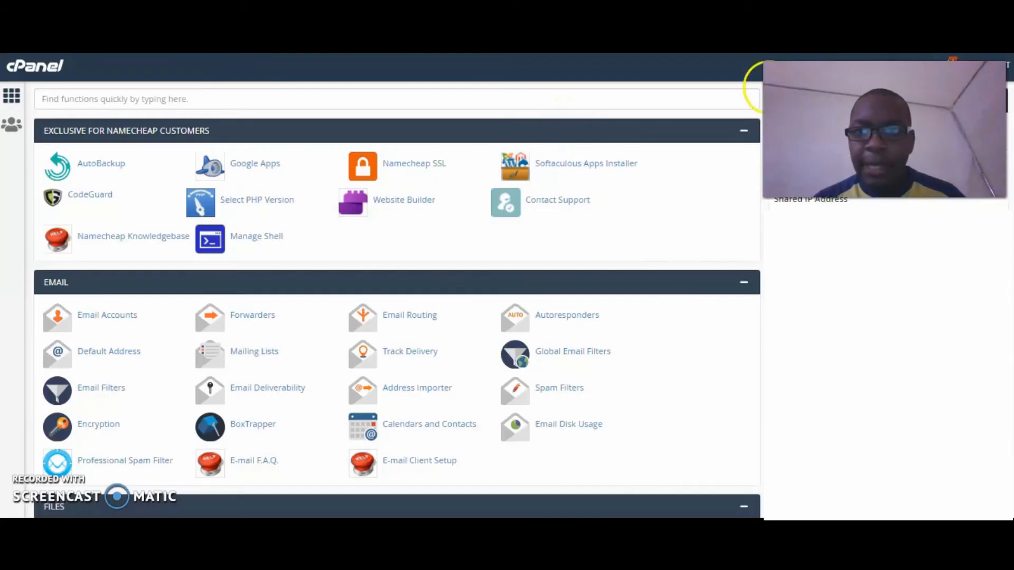
Reach the Subdomains page from the Domains section of cPanel.
scroll(down, 3)
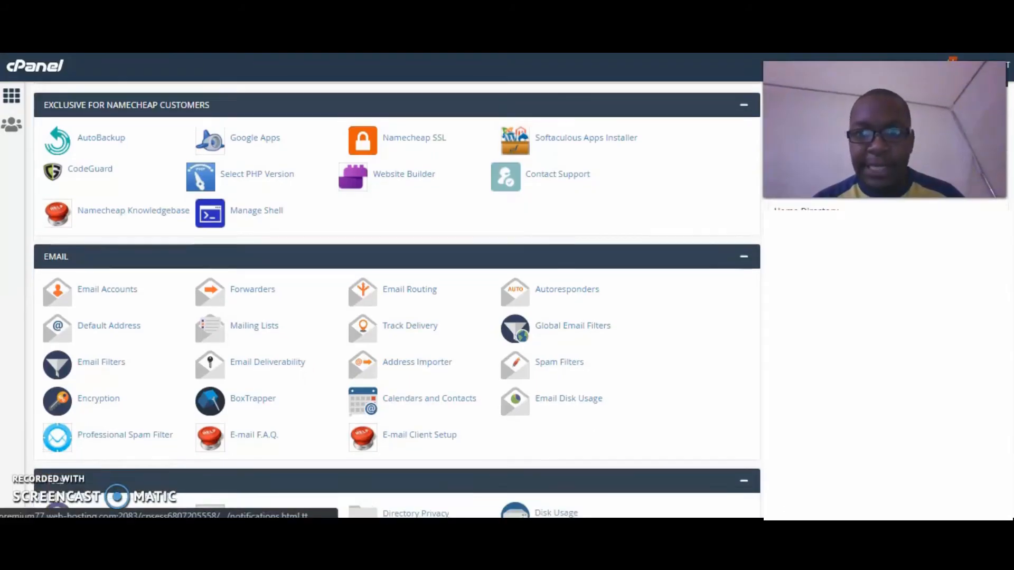
scroll(down, 3)
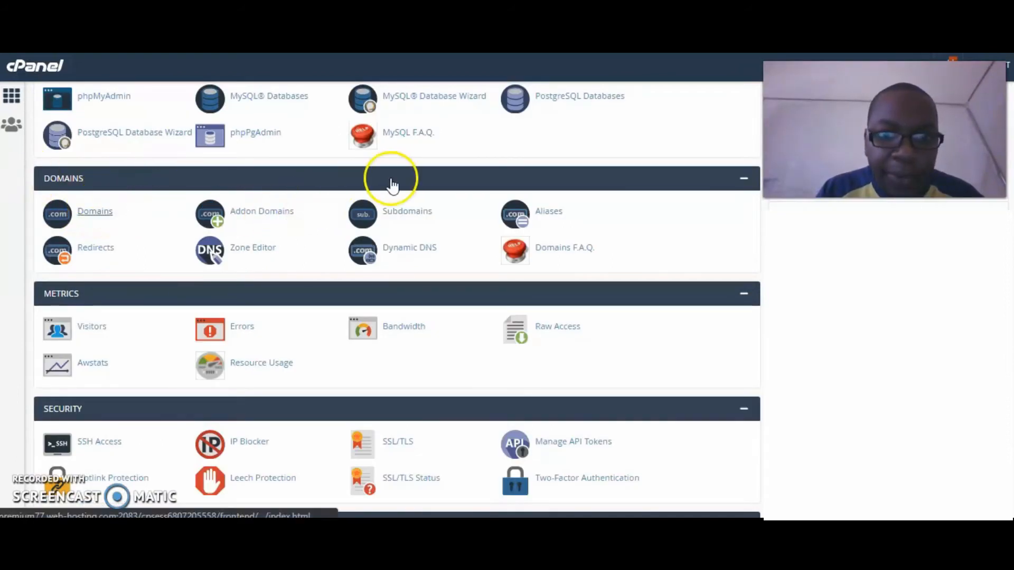
mouse_move(406, 213)
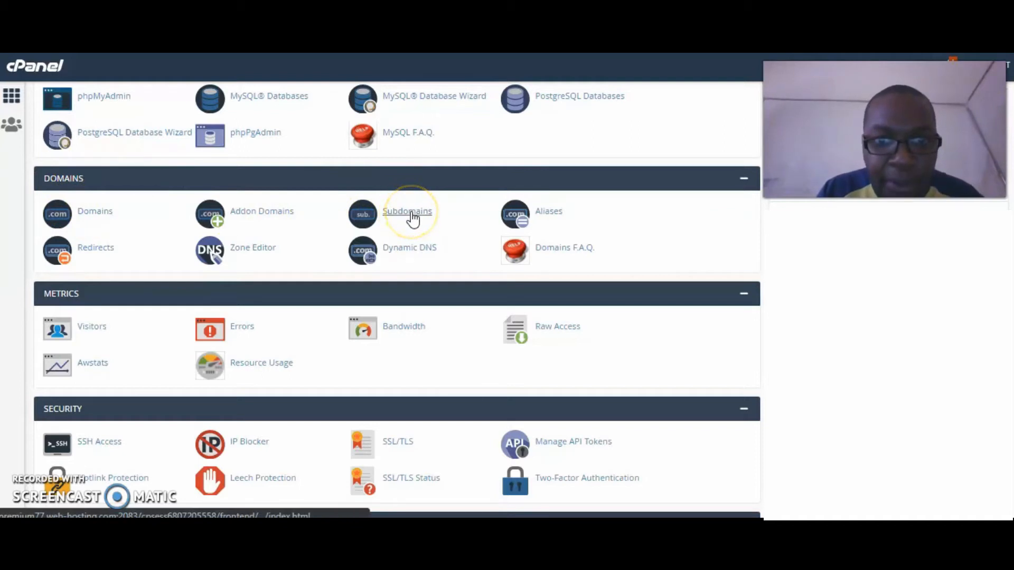
click(407, 211)
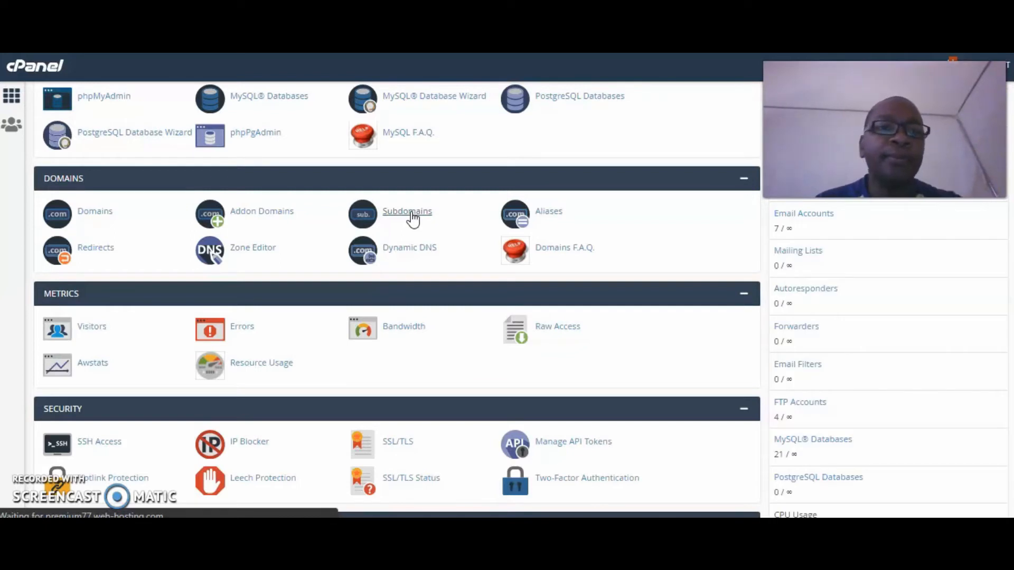
click(408, 211)
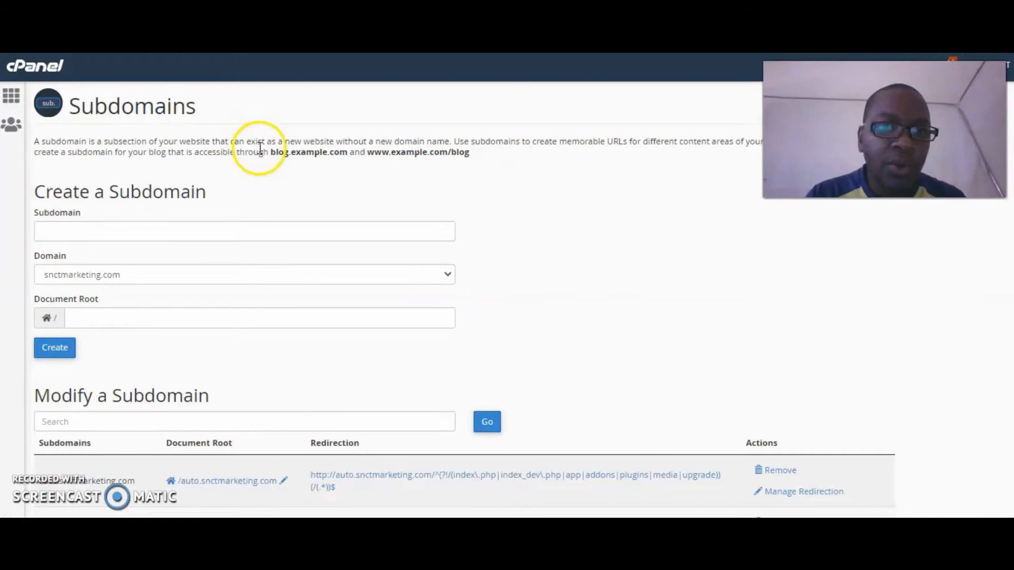
mouse_move(321, 155)
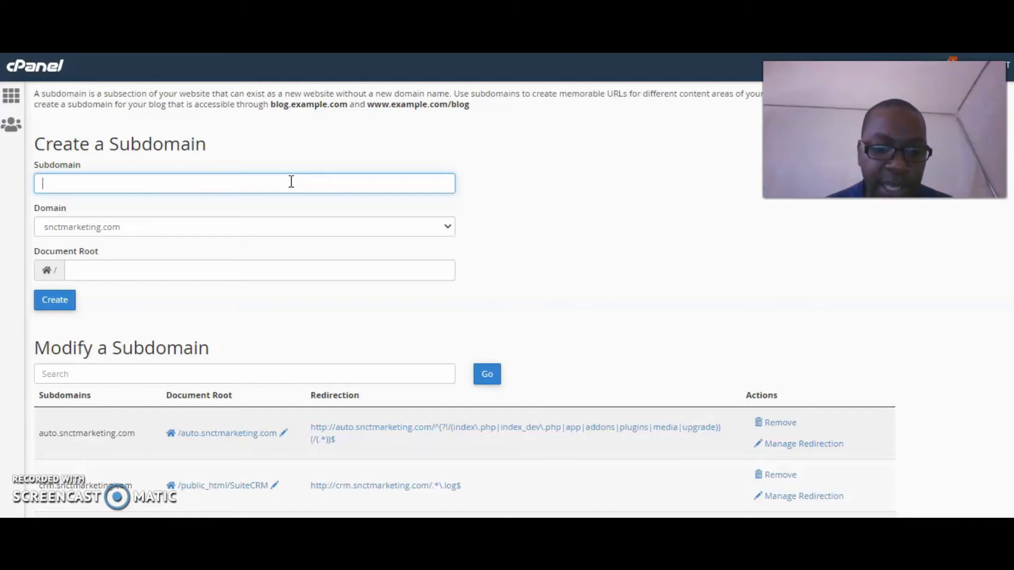
Fill in subdomain test1 under snctmarketing.com with the auto-filled document root and create it.
text(test1)
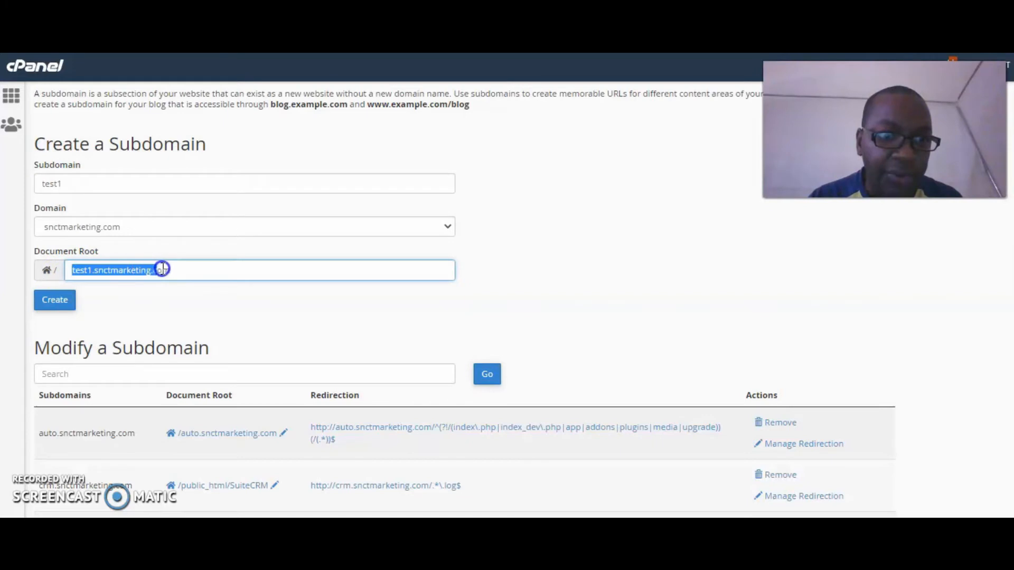
mouse_move(154, 301)
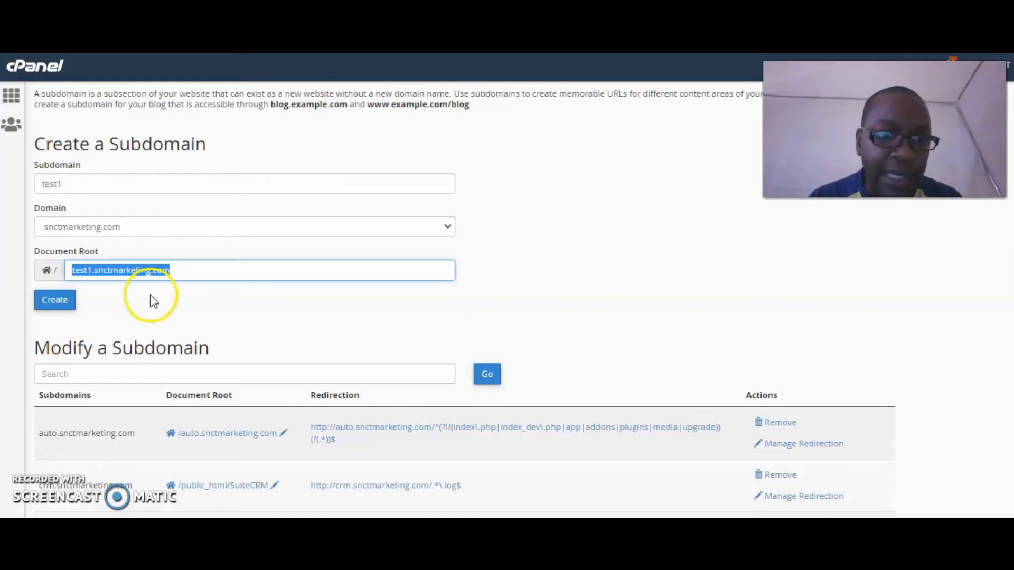
click(54, 299)
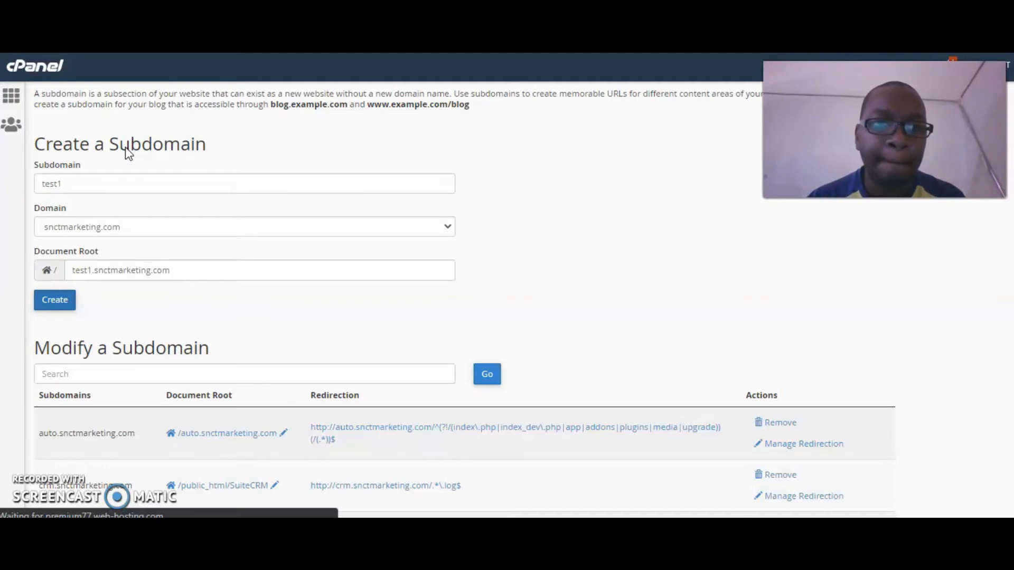
mouse_move(13, 67)
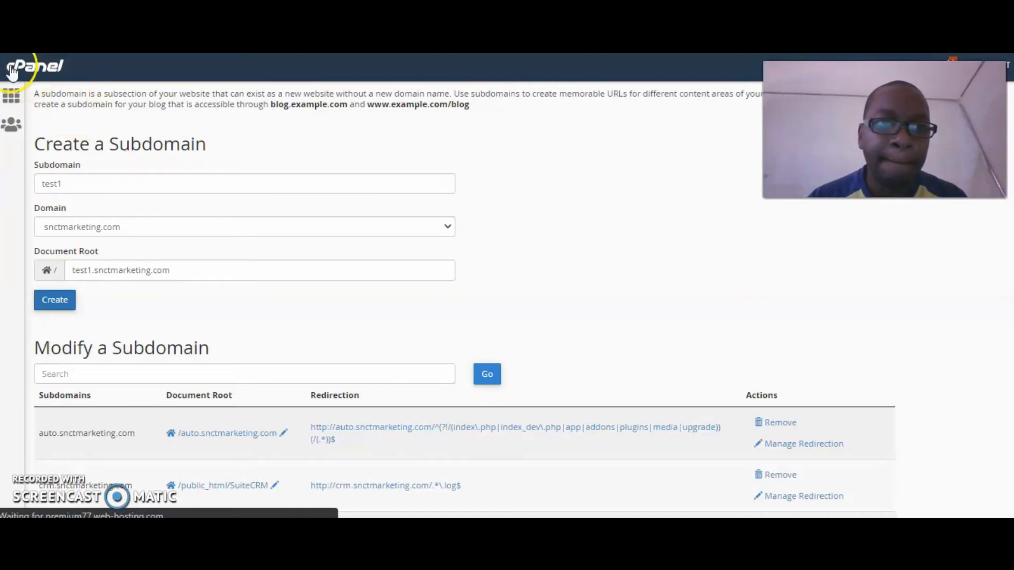
Confirm test1.snctmarketing.com was created and head to the Namecheap SSL page.
click(53, 299)
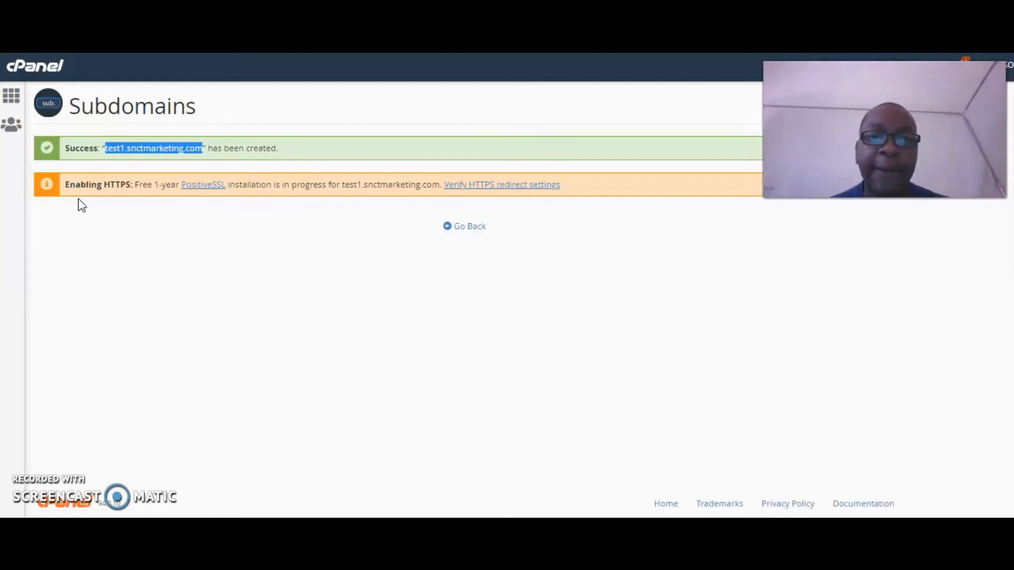
mouse_move(411, 176)
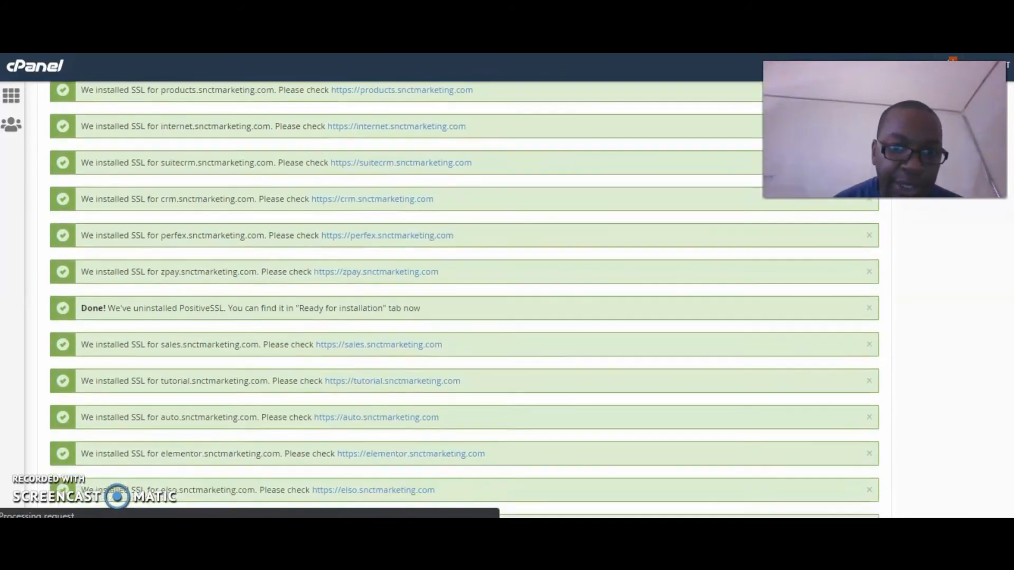
Check the test1.snctmarketing.com PositiveSSL row until it shows active with HTTPS redirect on.
scroll(down, 3)
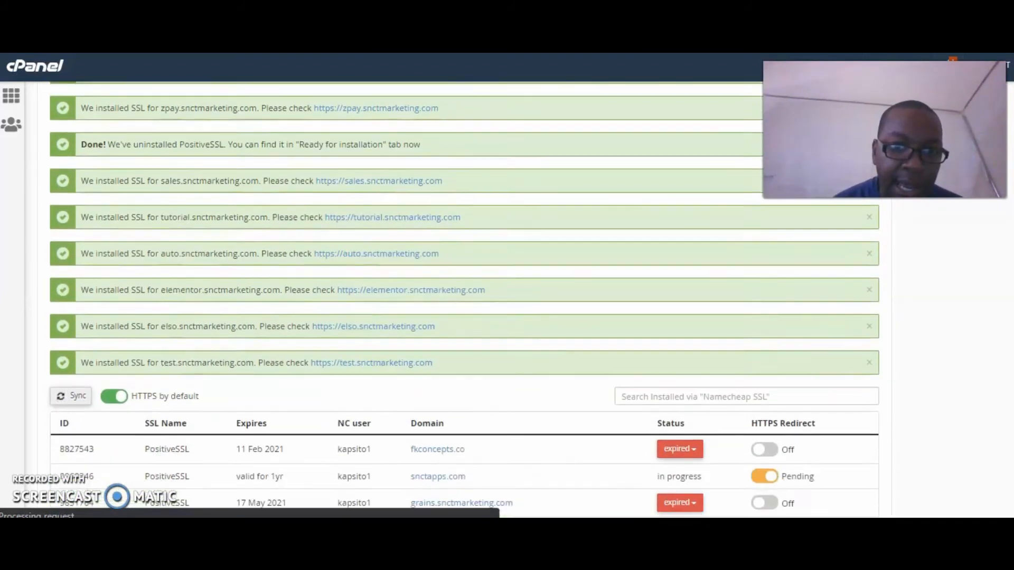
scroll(down, 3)
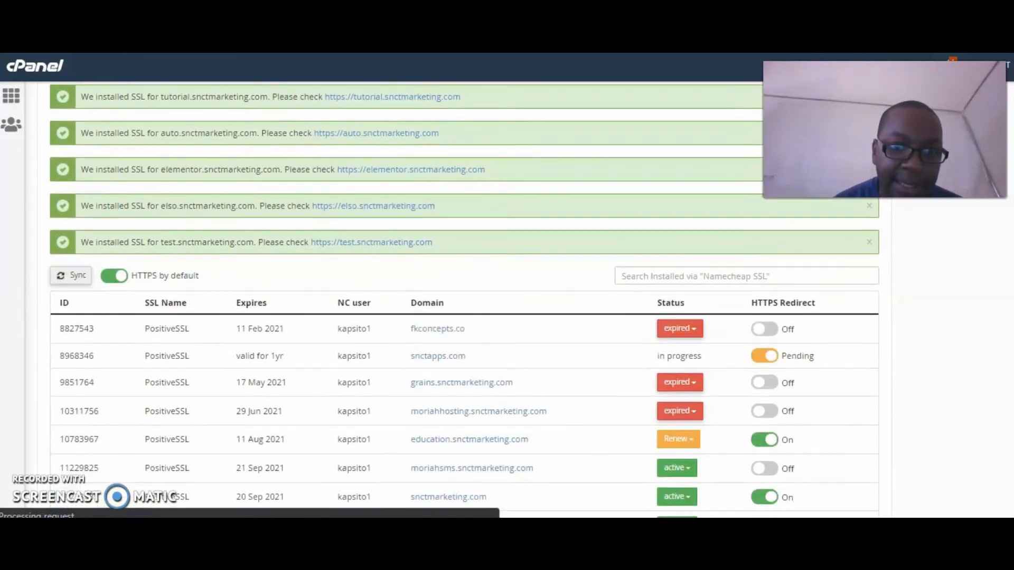
scroll(down, 3)
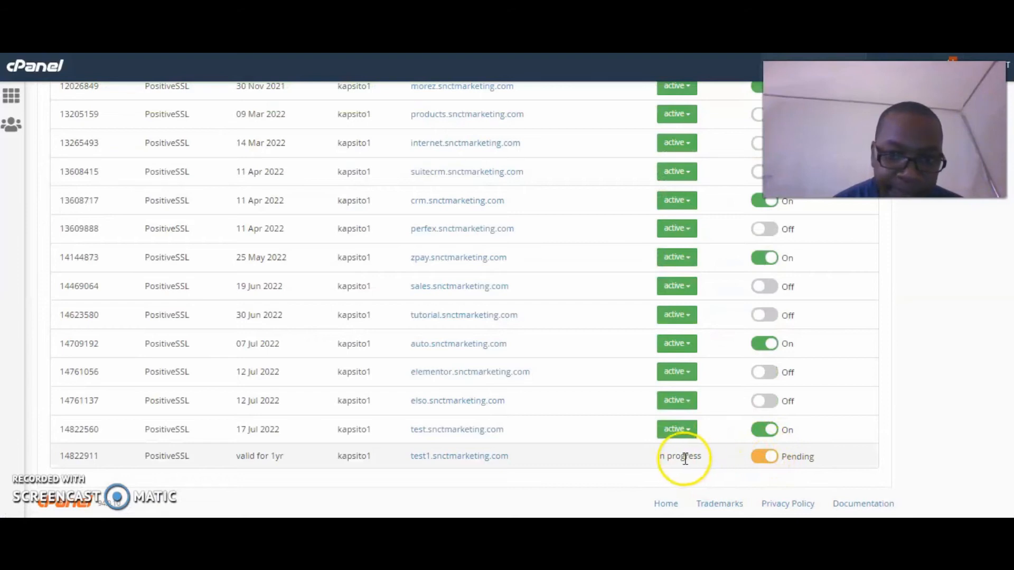
double_click(679, 456)
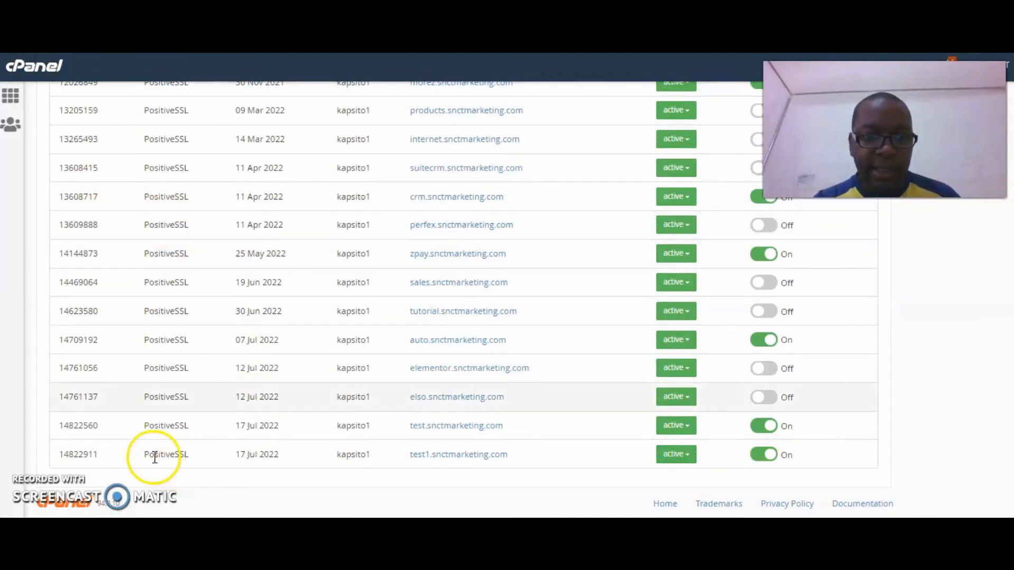
drag(149, 455, 253, 455)
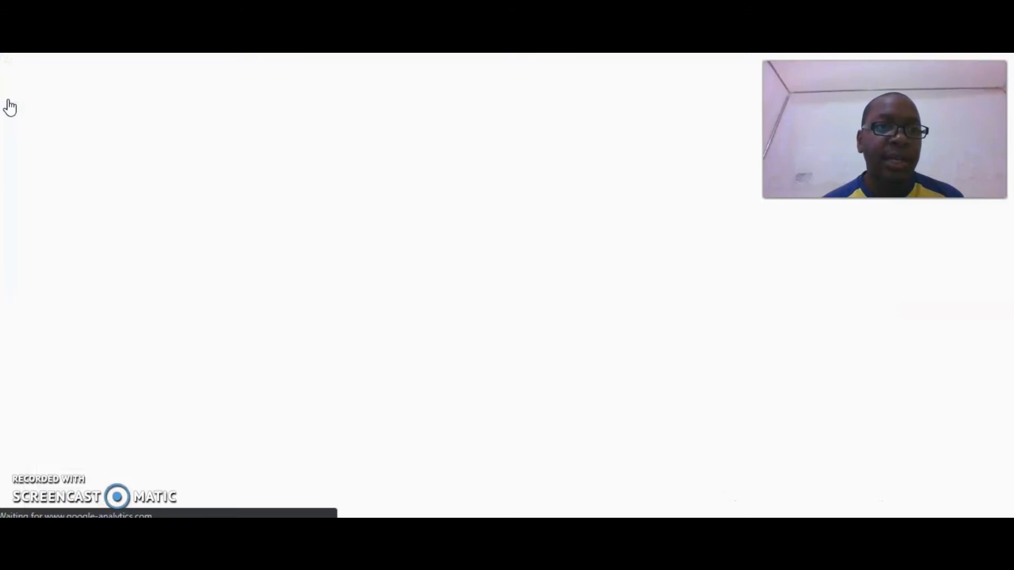
Expand the Softaculous Apps Installer section and launch its WordPress script.
click(168, 133)
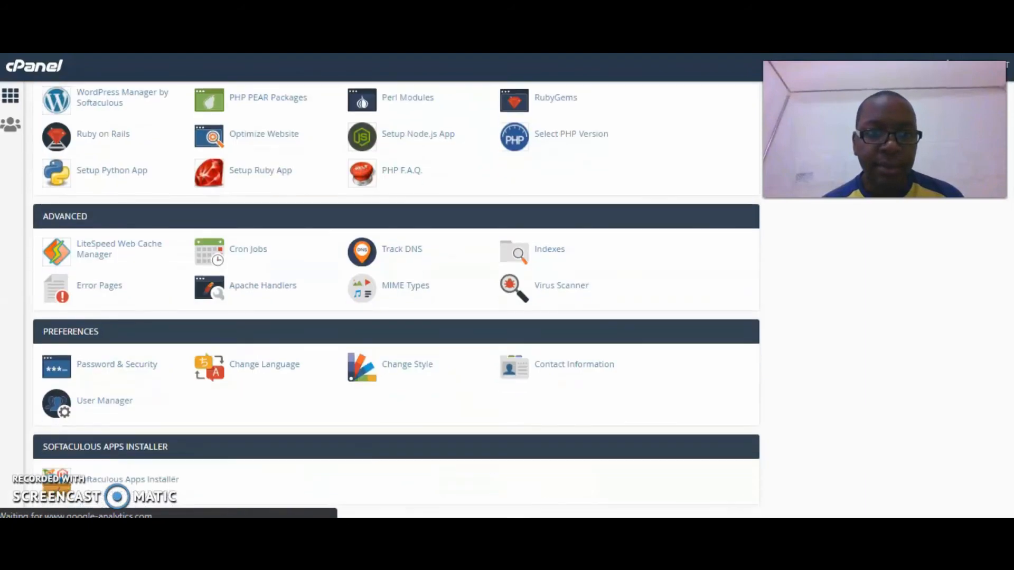
scroll(down, 3)
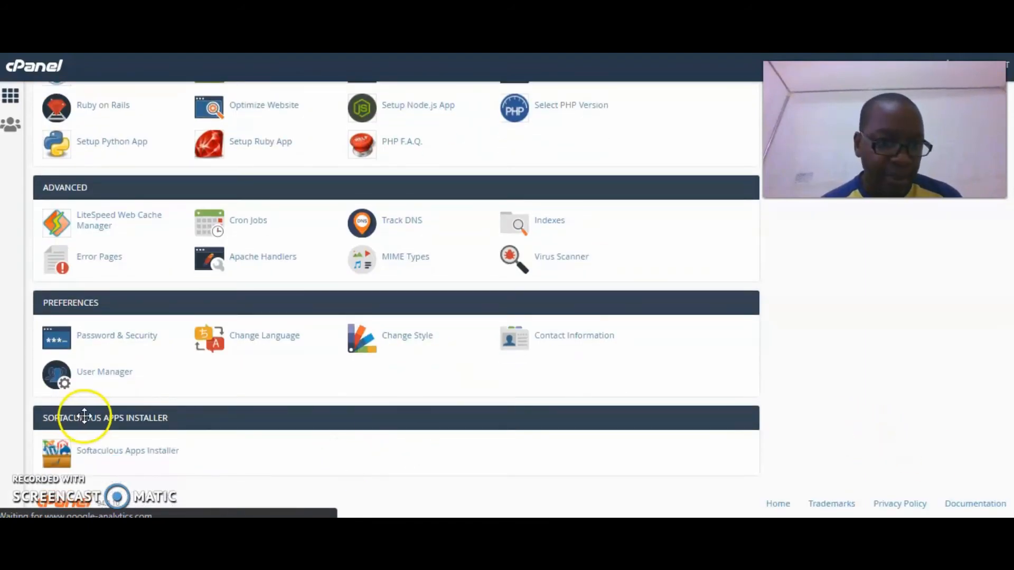
click(106, 419)
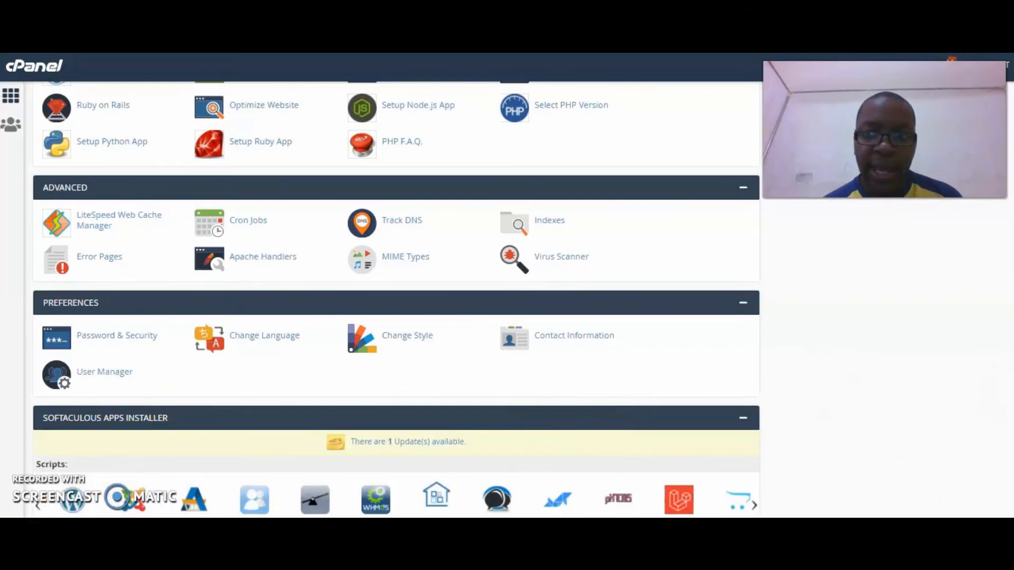
scroll(down, 3)
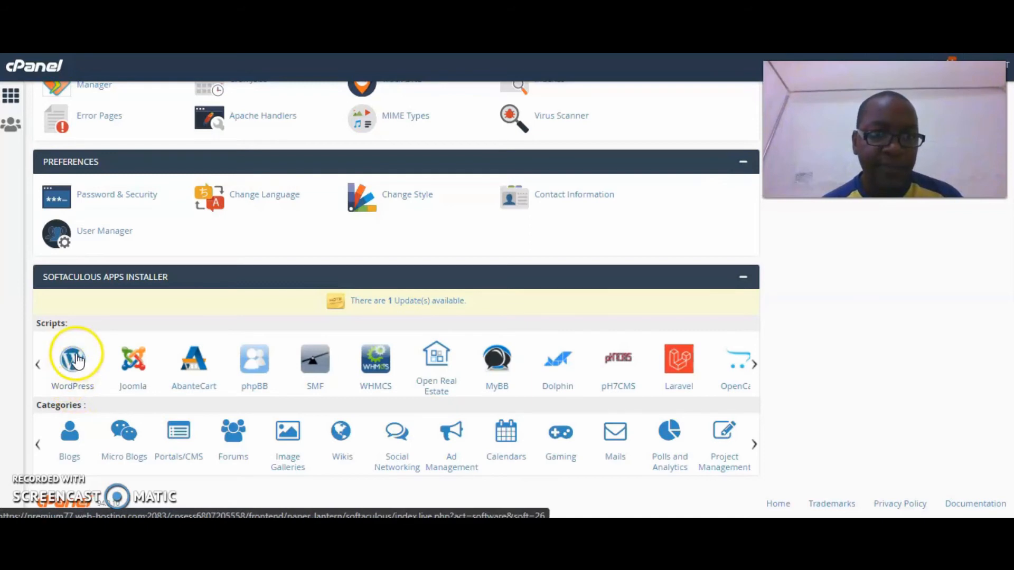
mouse_move(36, 262)
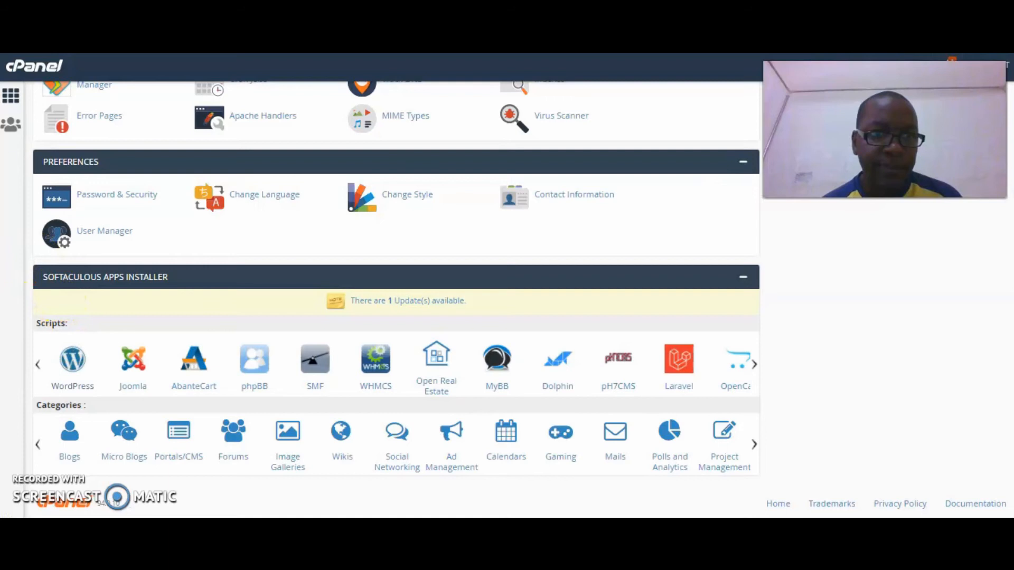
click(73, 358)
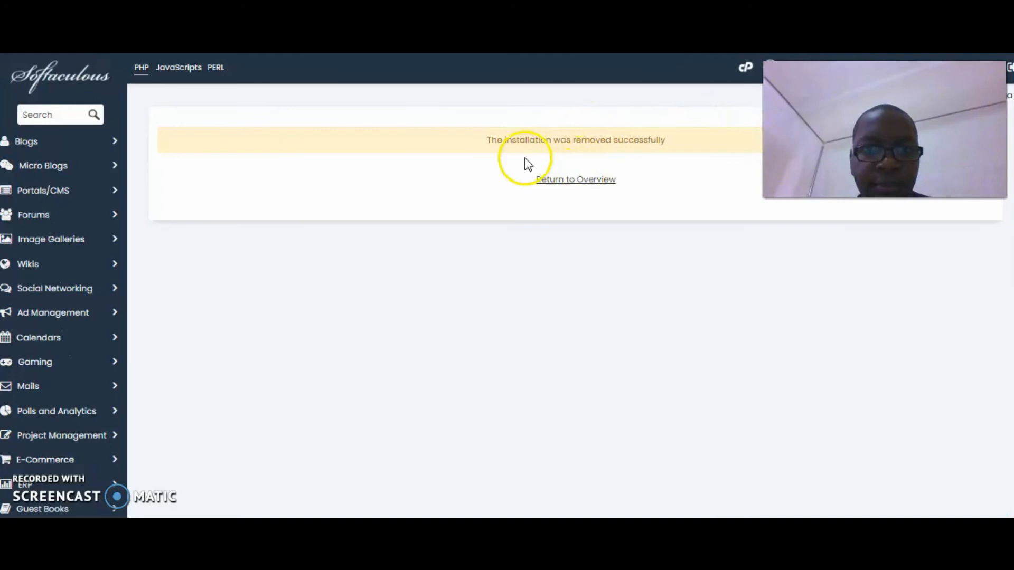
Start a new WordPress installation for test1.snctmarketing.com from the overview via Install Now.
click(575, 179)
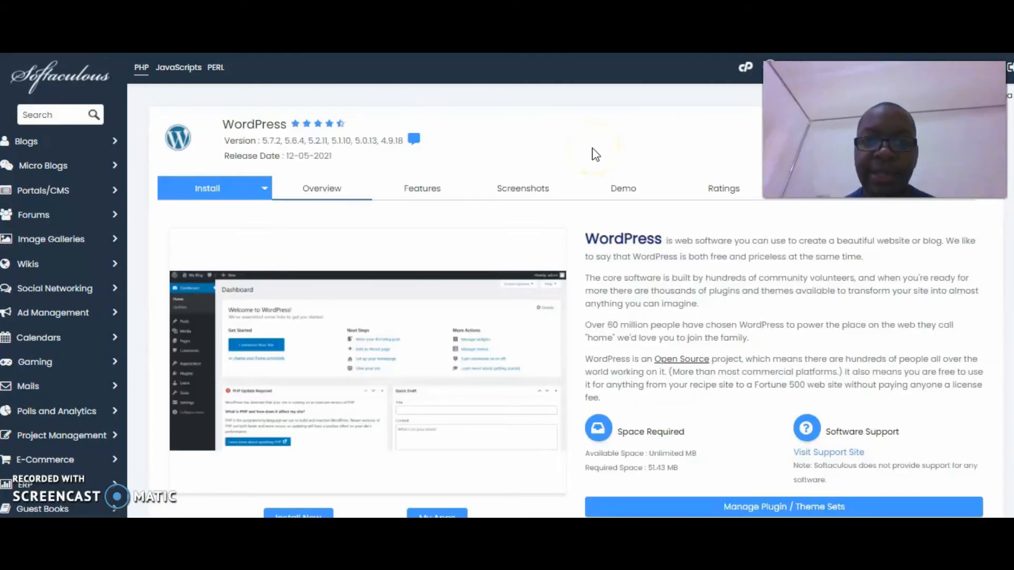
scroll(down, 3)
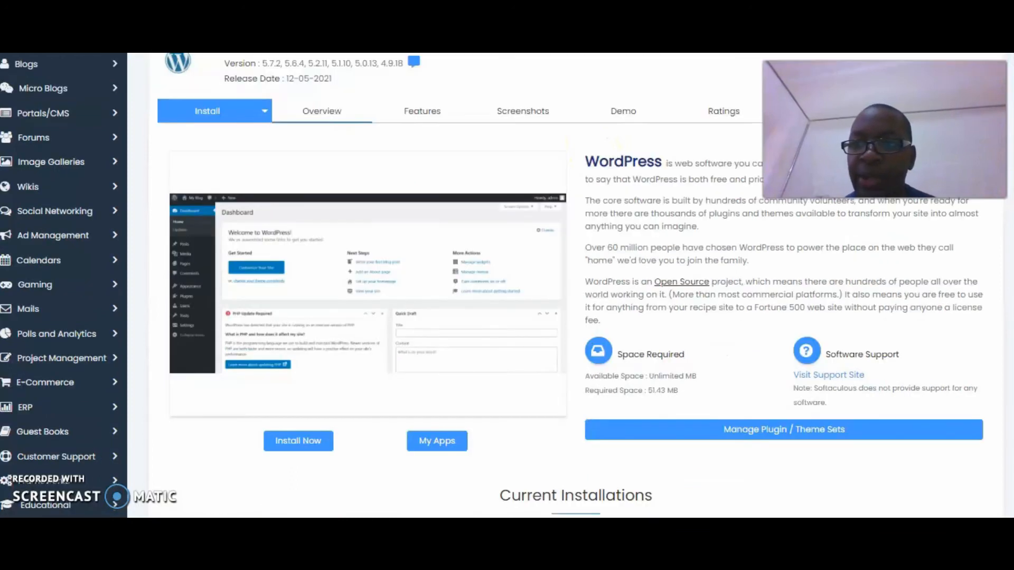
scroll(down, 3)
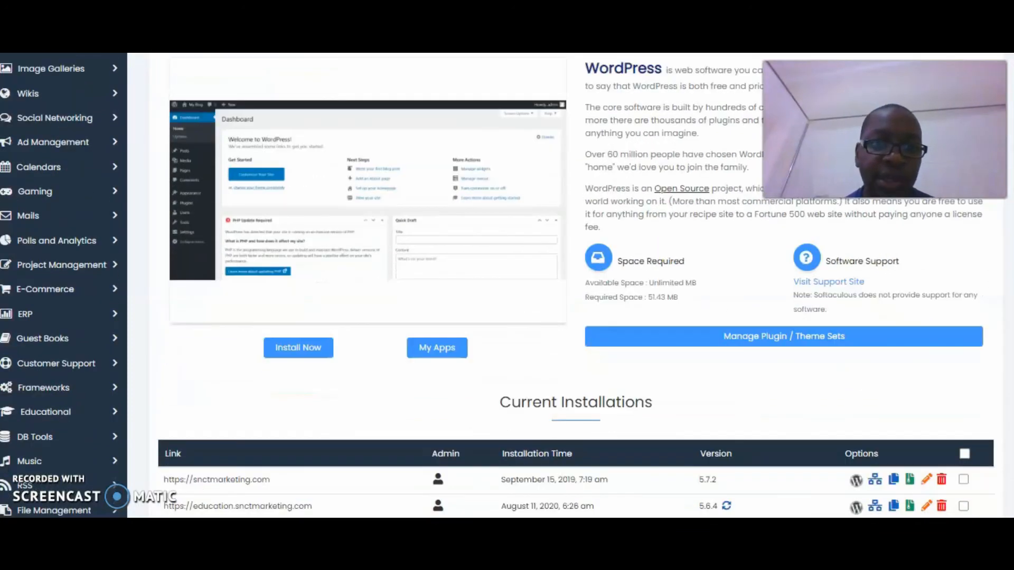
scroll(down, 3)
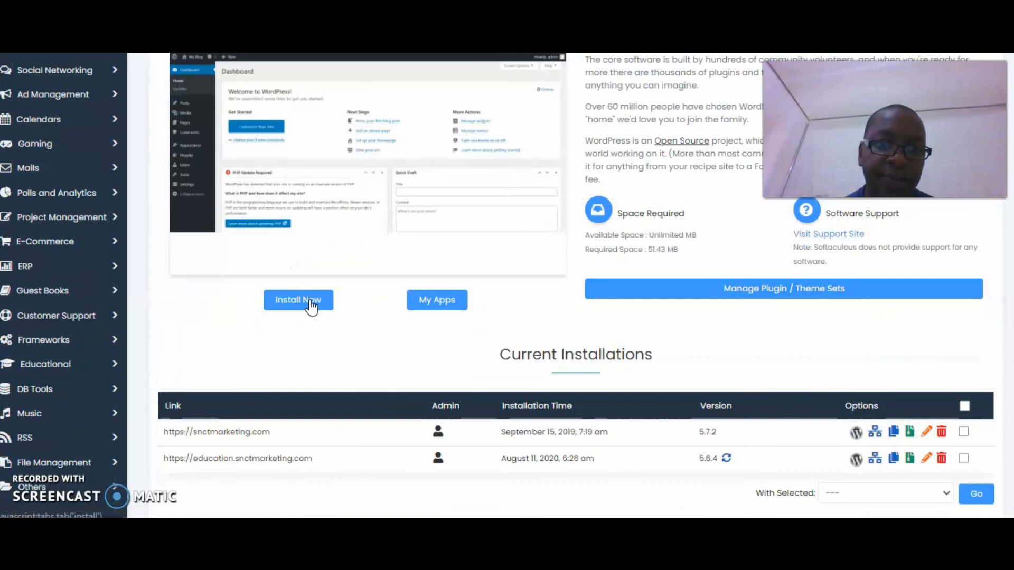
click(298, 299)
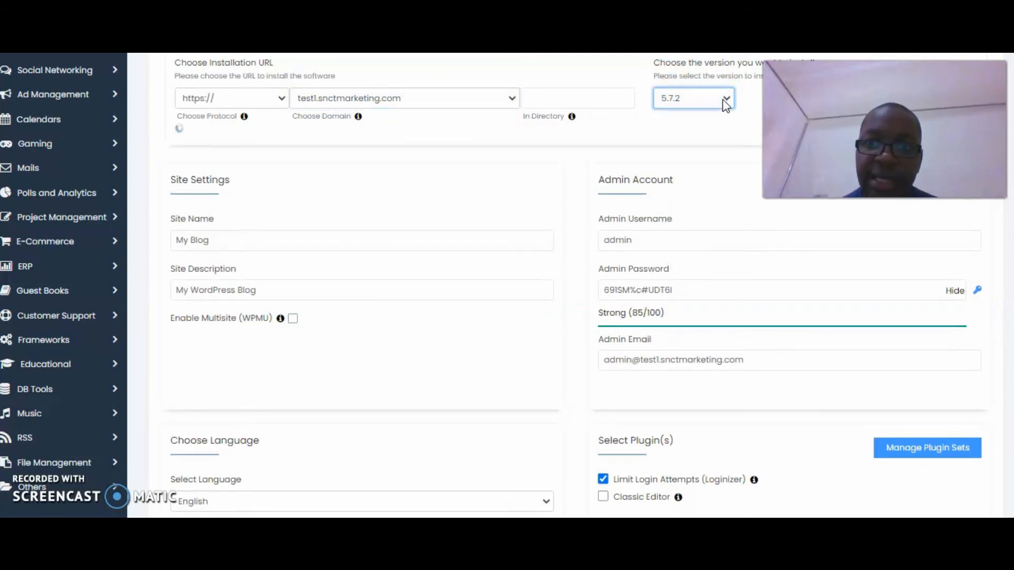
Keep WordPress version 5.7.2 and replace the default 'My Blog' site name with 'Tutorial Subdomains'.
click(693, 98)
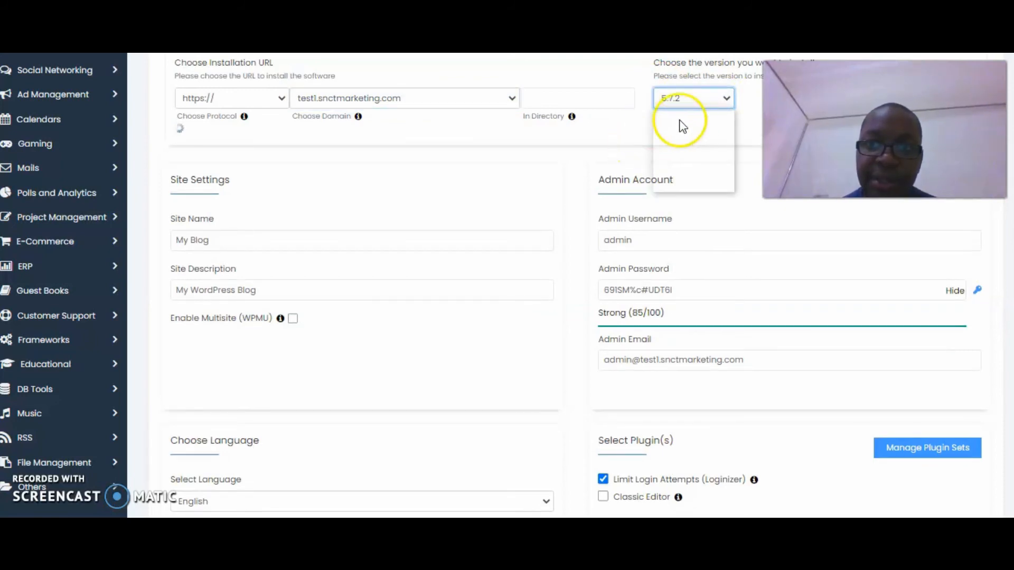
click(693, 97)
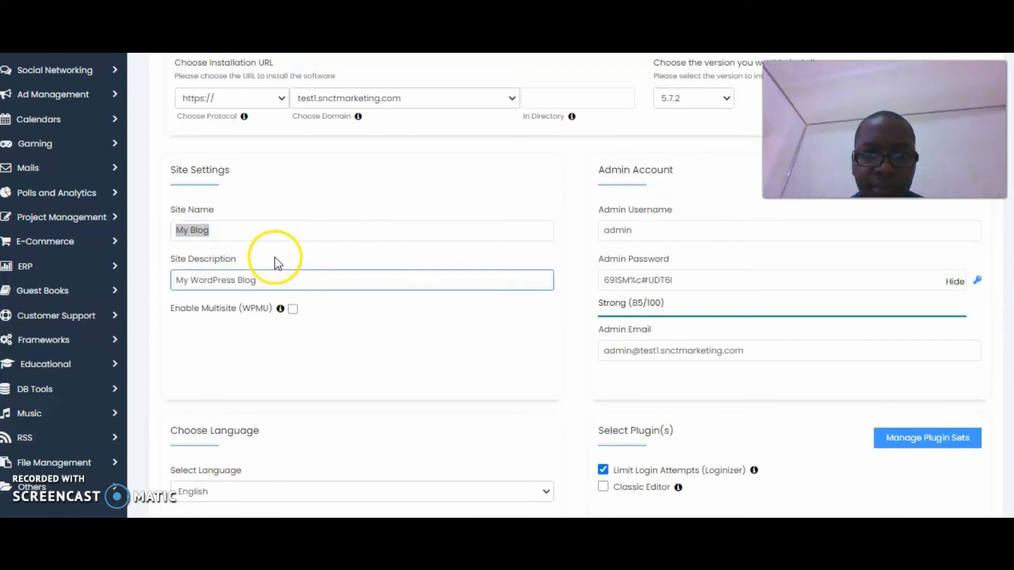
click(335, 231)
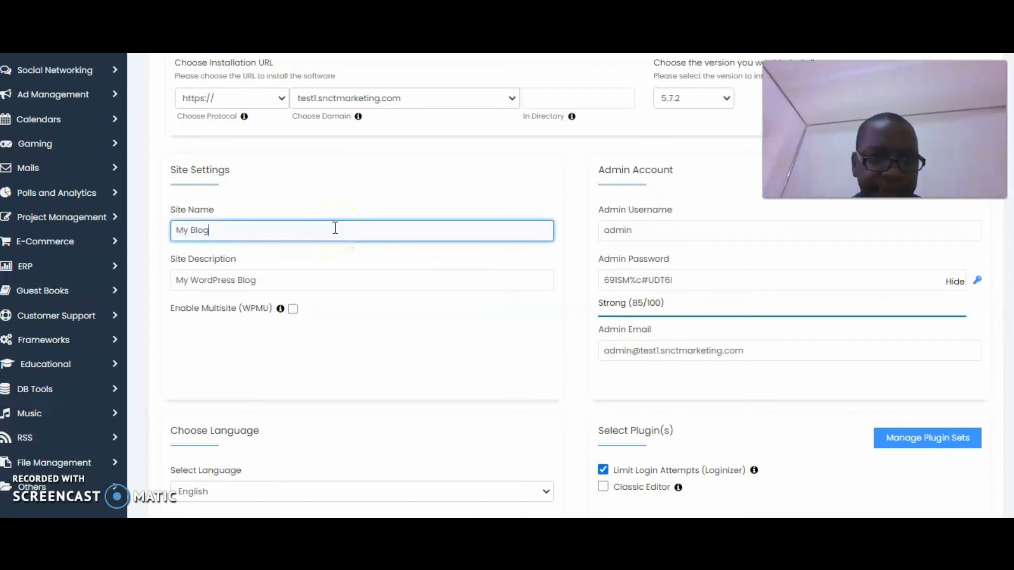
key(Backspace)
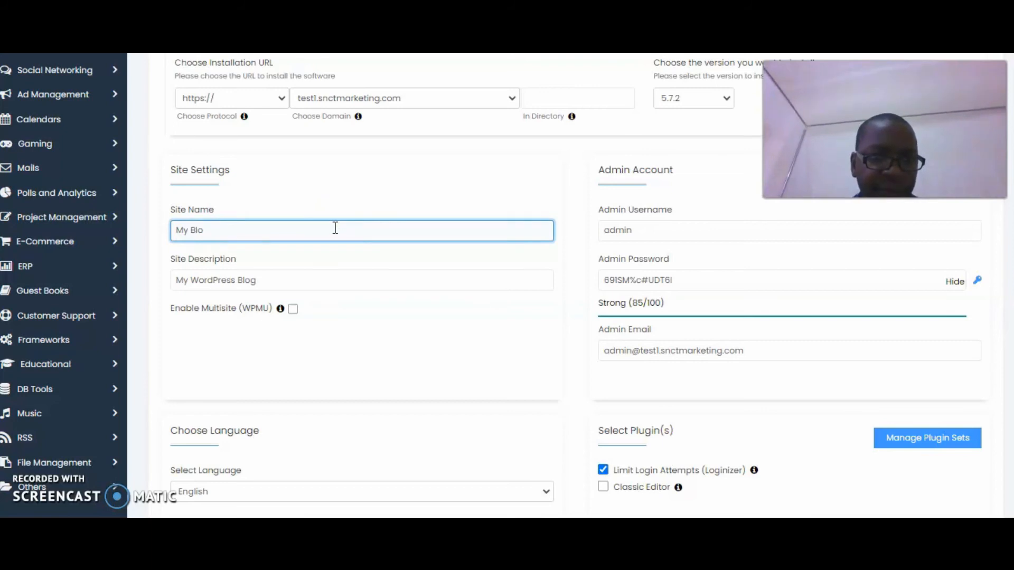
text(T)
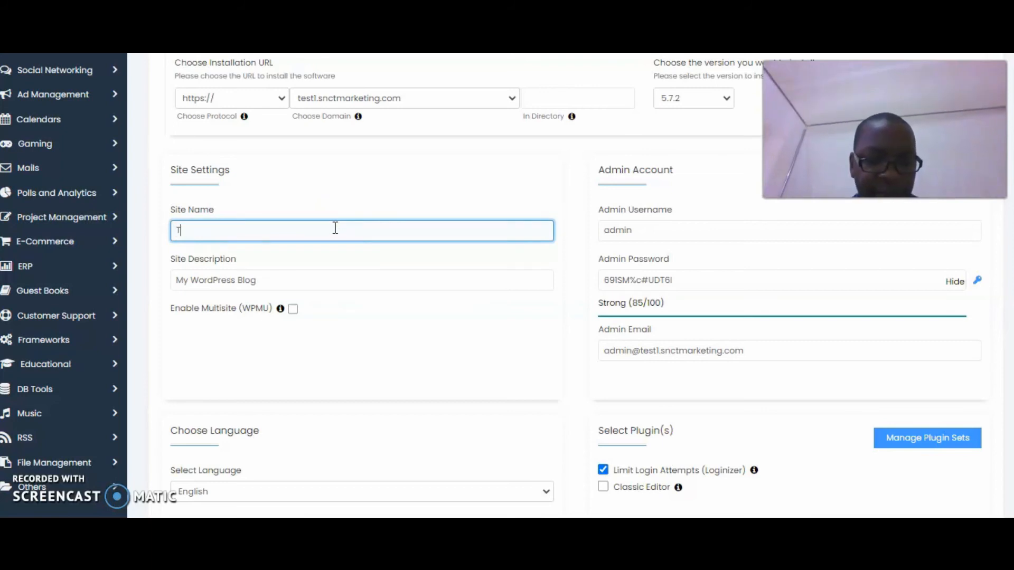
text(utorial)
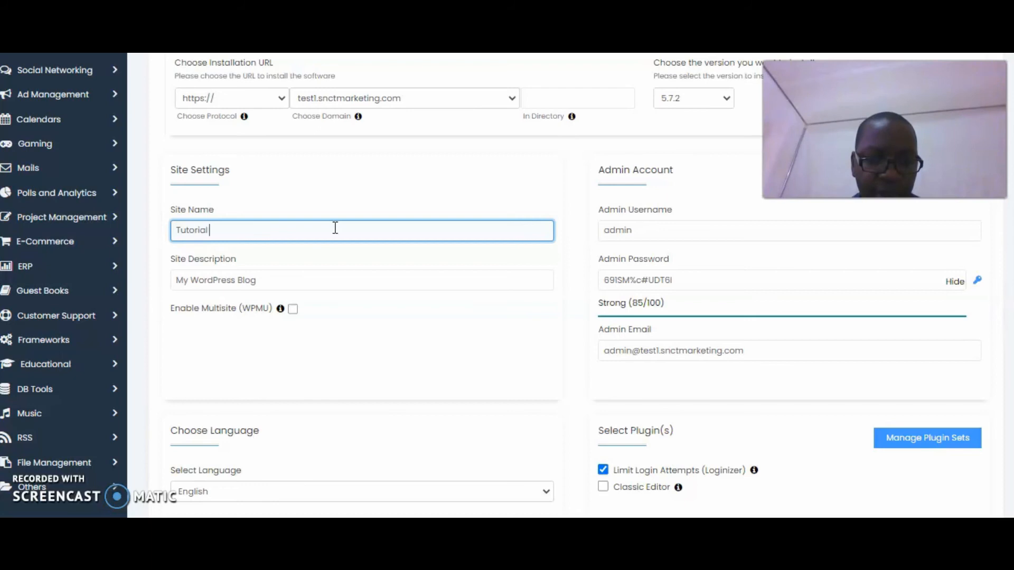
text(Subd)
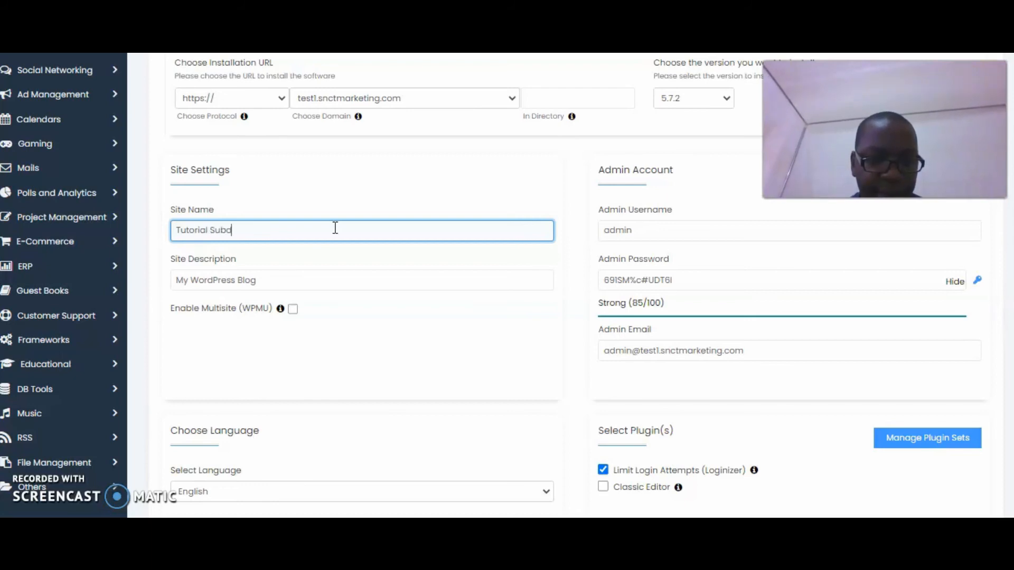
text(om)
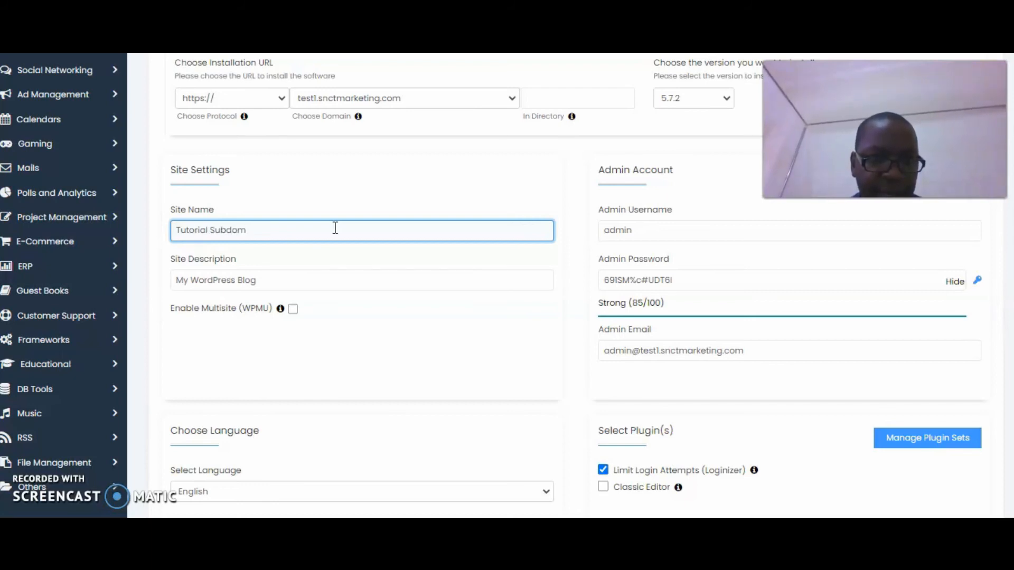
text(ains)
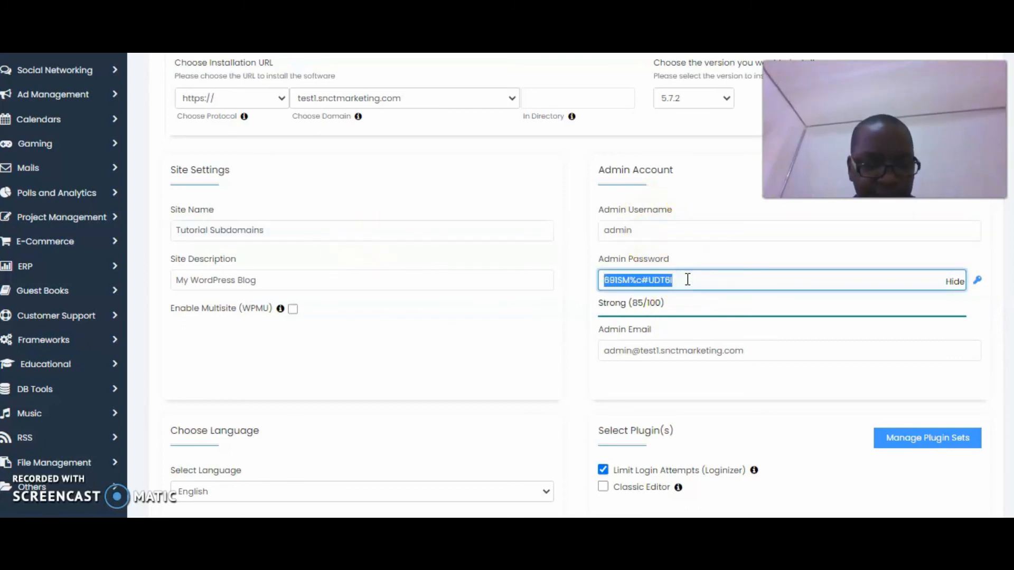
mouse_move(332, 291)
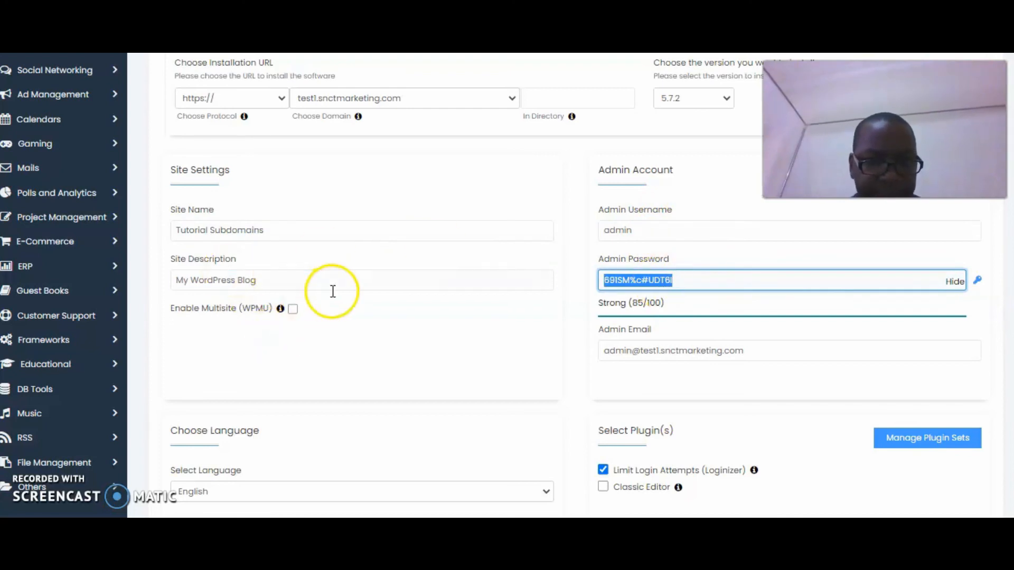
double_click(691, 351)
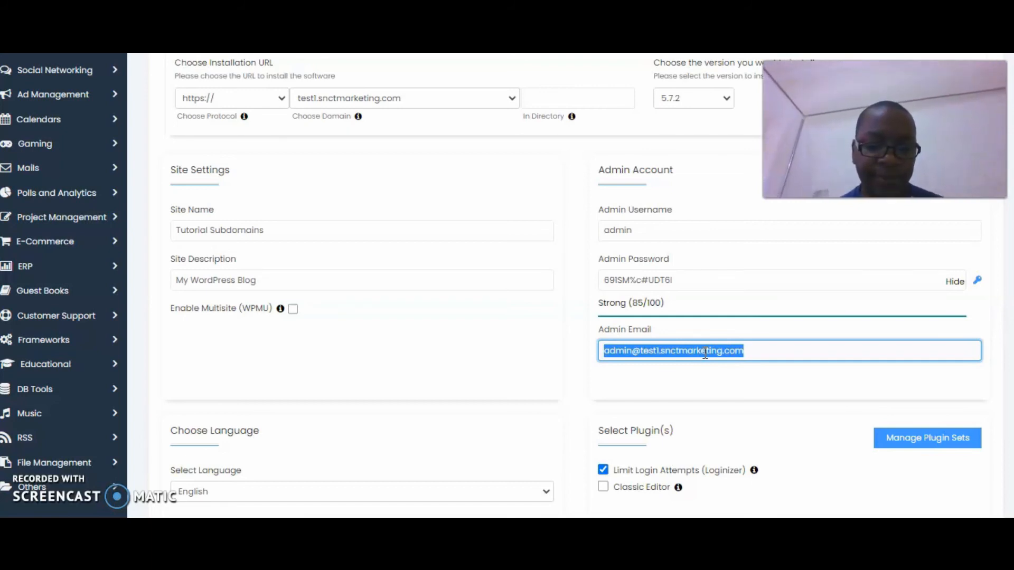
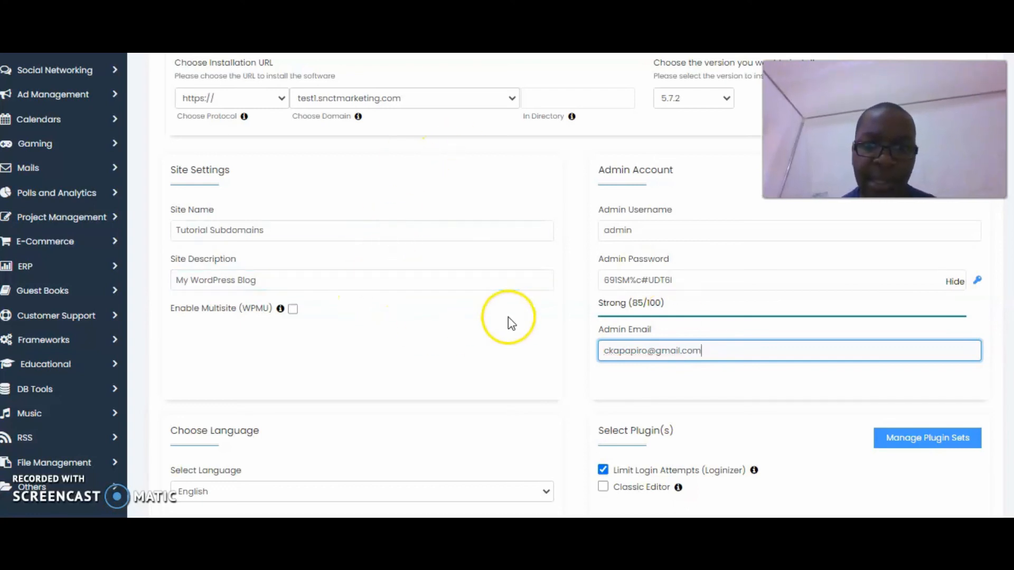
click(361, 280)
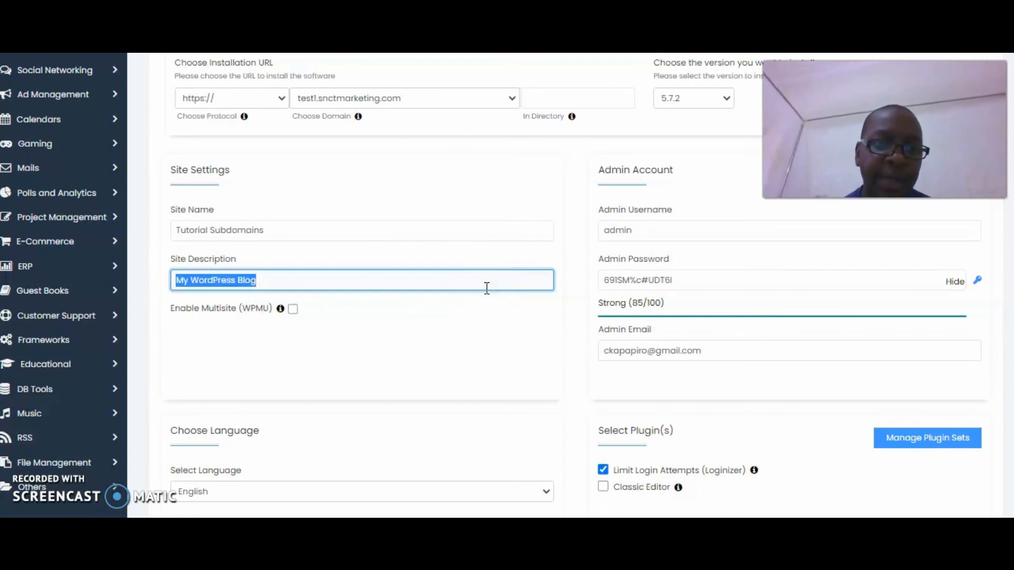
mouse_move(853, 353)
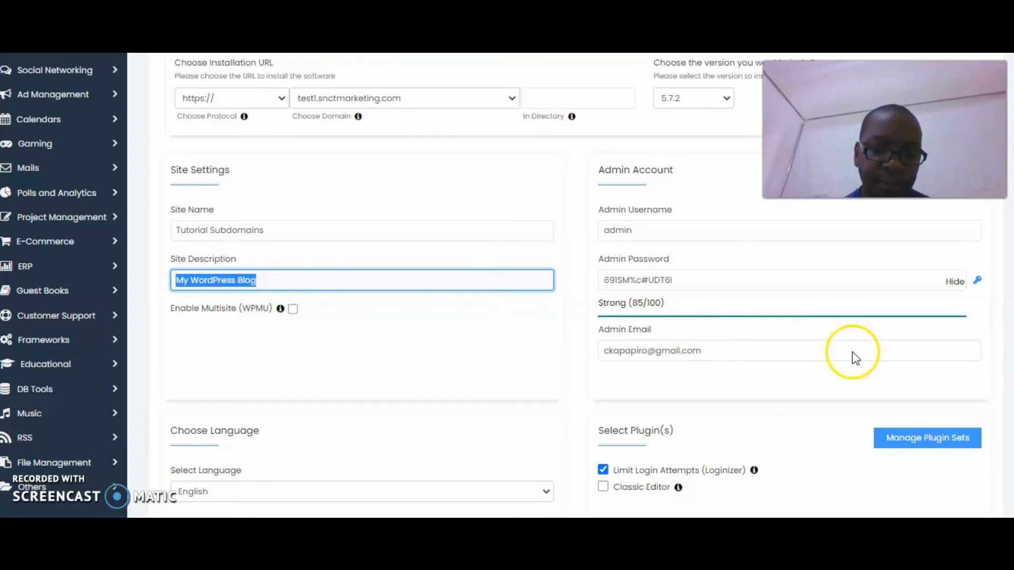
Reach the Select Theme section and bring up the Tripo theme's preview.
scroll(down, 3)
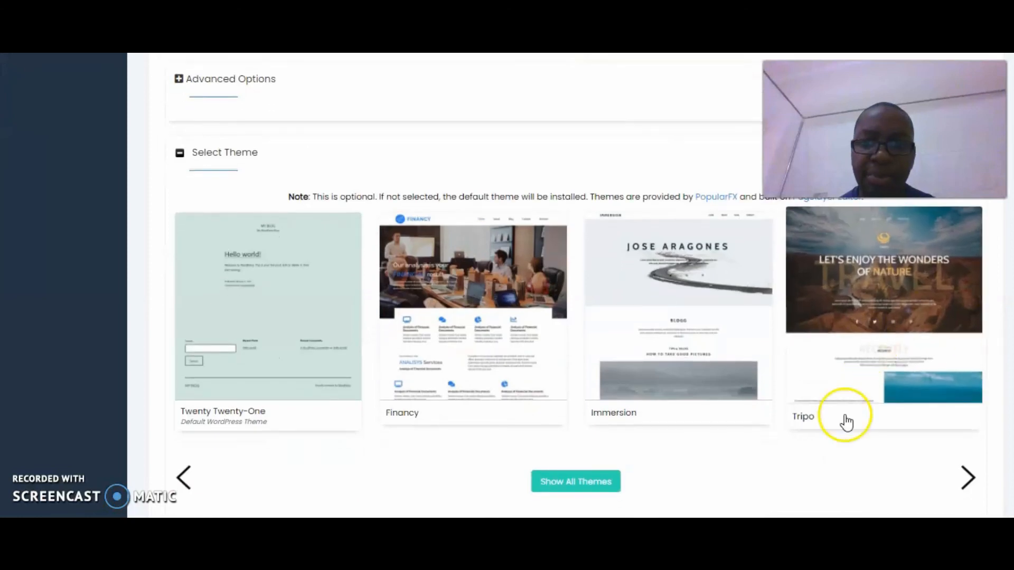
click(847, 417)
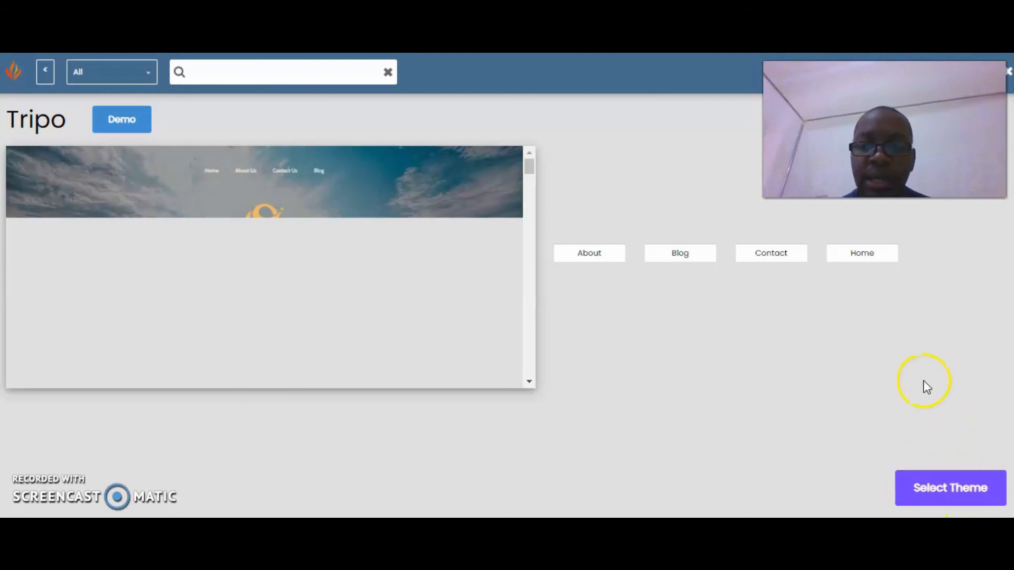
mouse_move(956, 491)
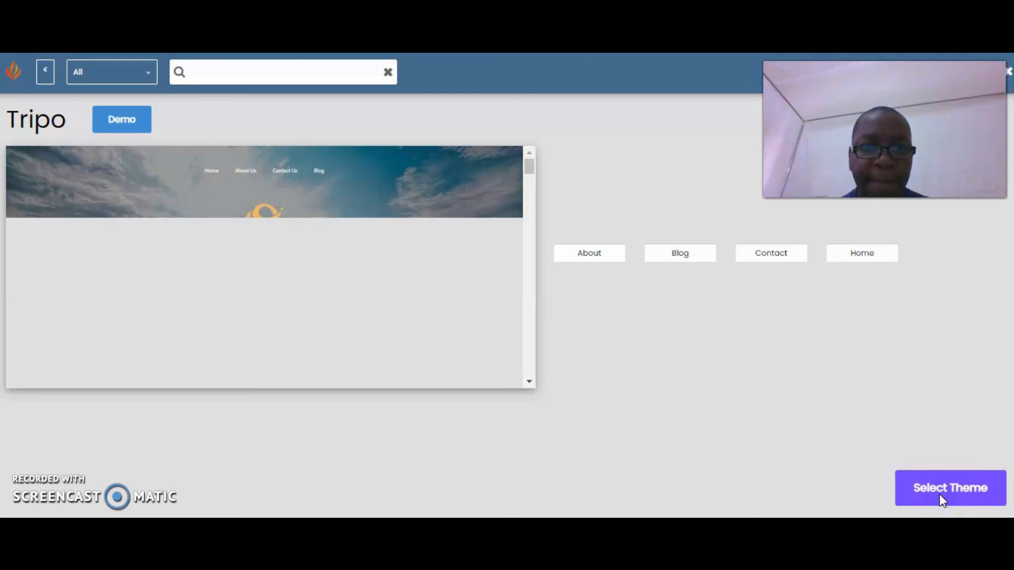
Select Tripo as the site theme and accept using its demo images.
click(950, 488)
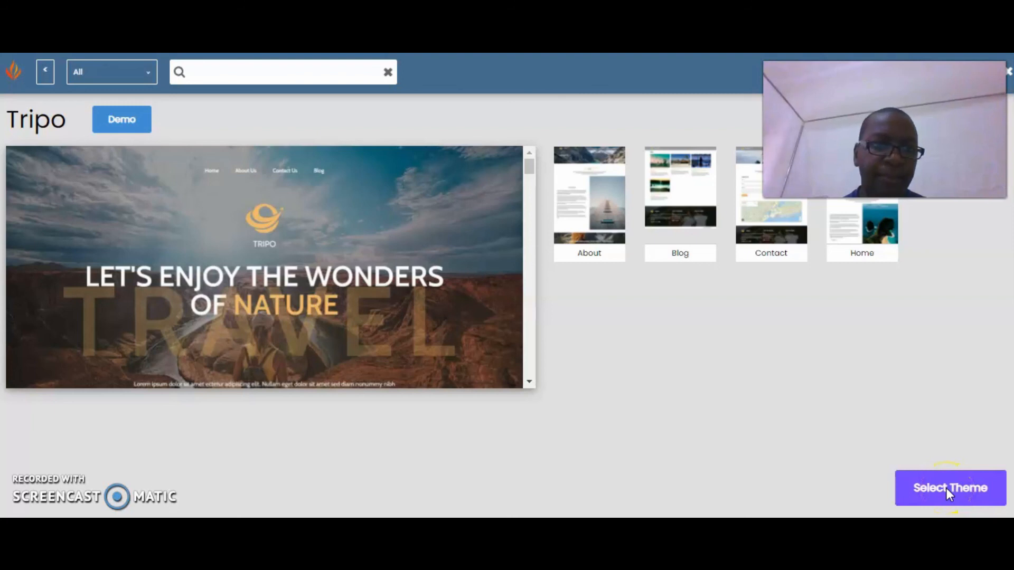
click(950, 488)
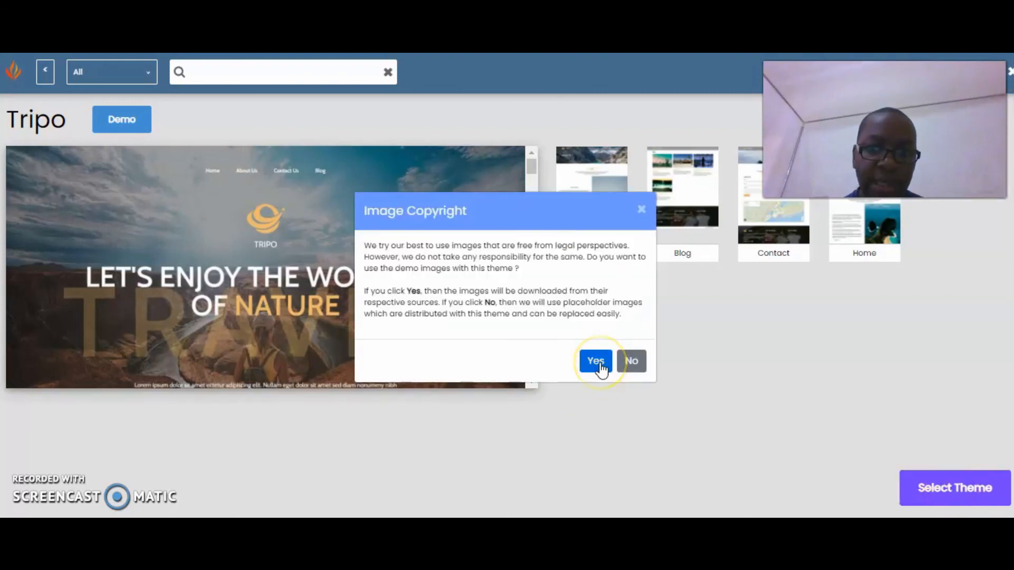
click(593, 361)
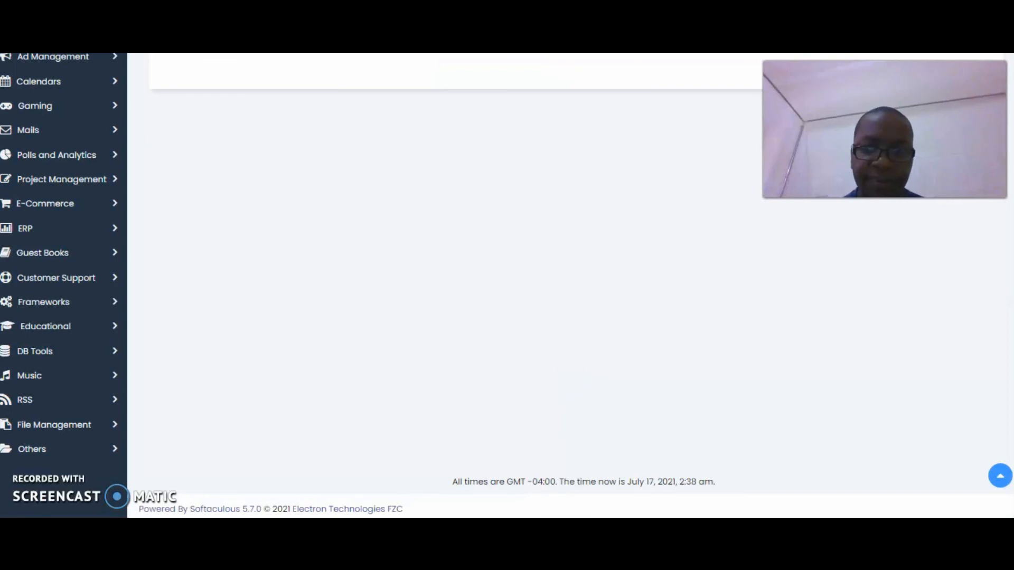
Launch the WordPress installation with the configured settings.
click(207, 142)
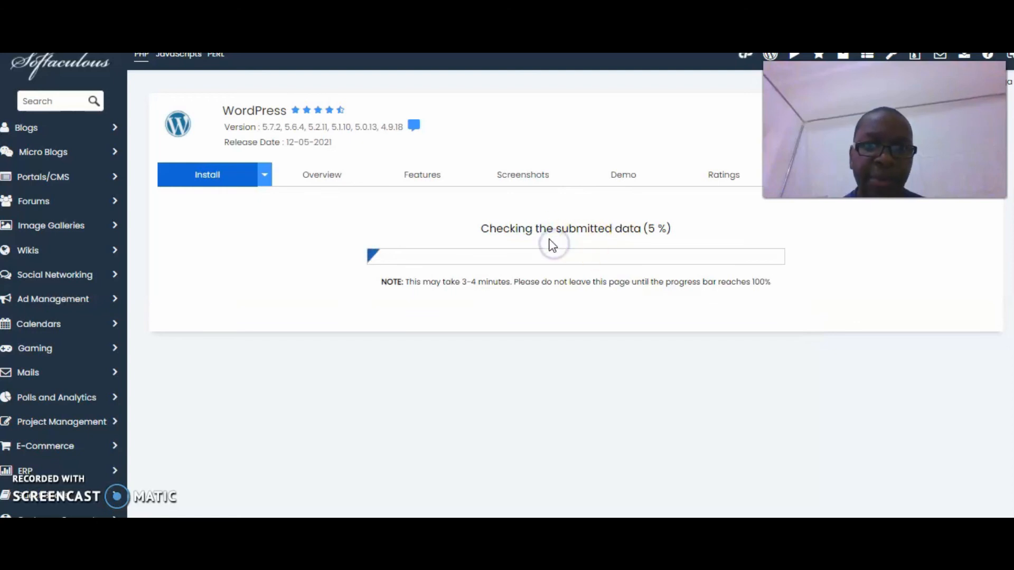
mouse_move(543, 252)
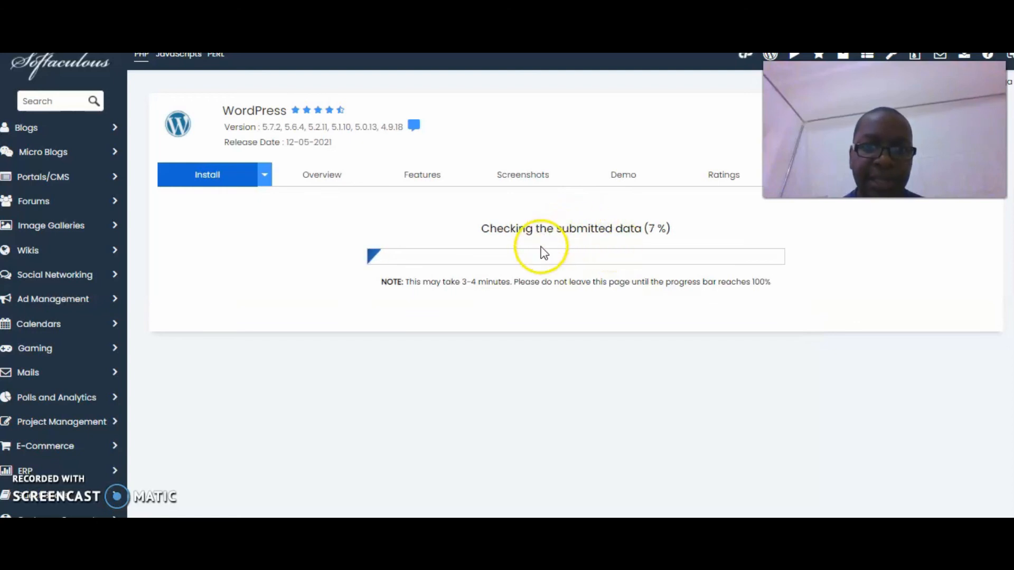